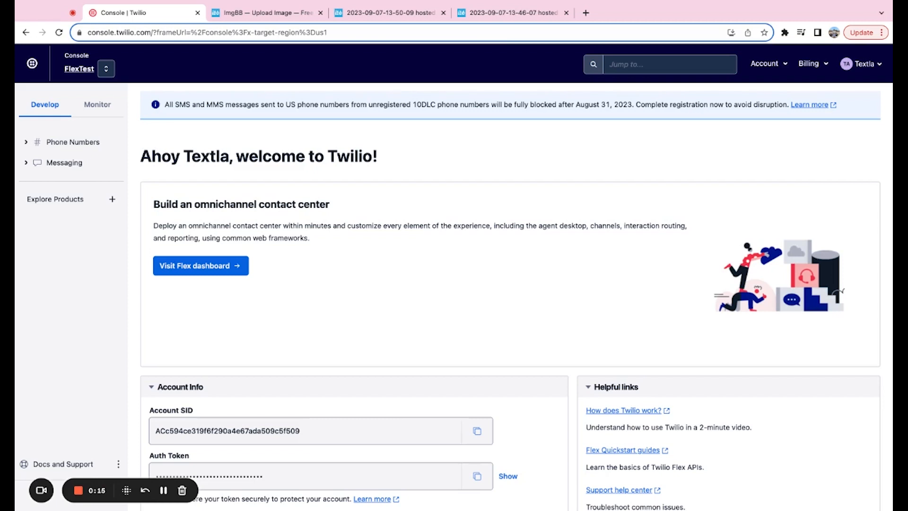
# Step: Open Phone Numbers > Manage > Active numbers to see the toll-free number
pyautogui.click(73, 142)
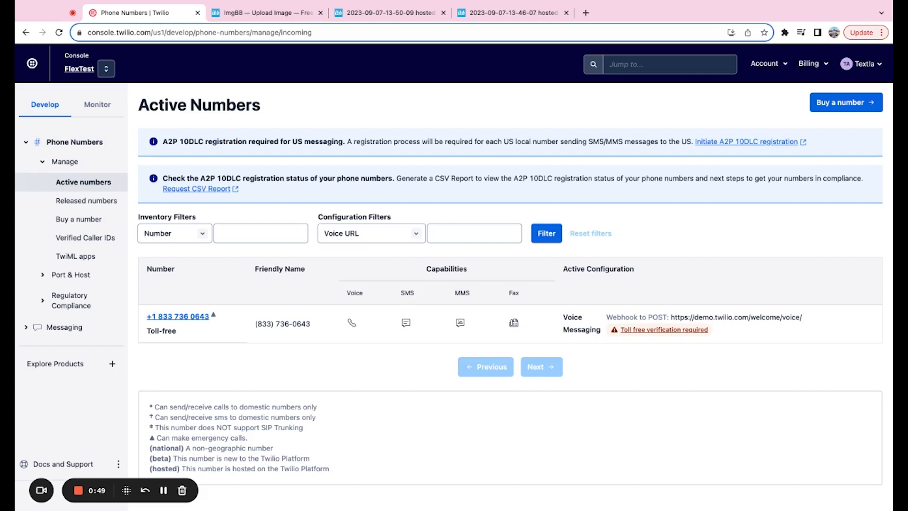
pyautogui.moveTo(226, 310)
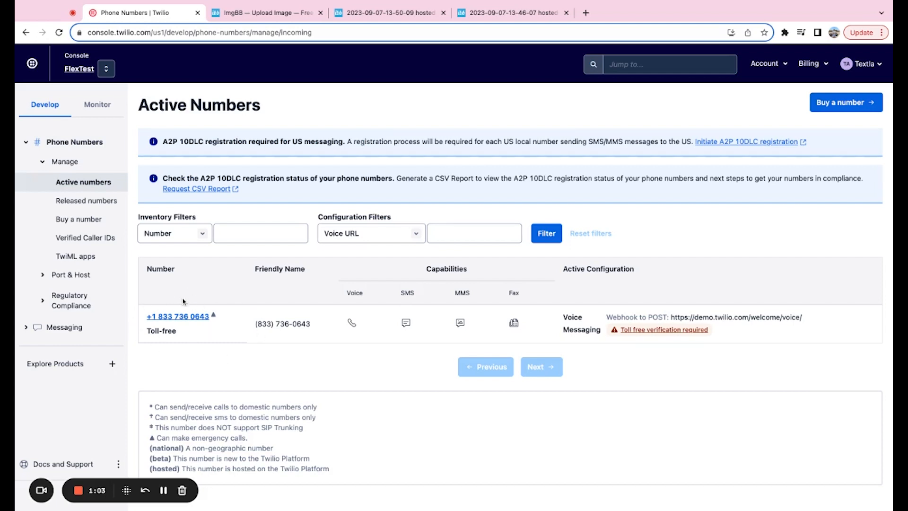
pyautogui.moveTo(376, 269)
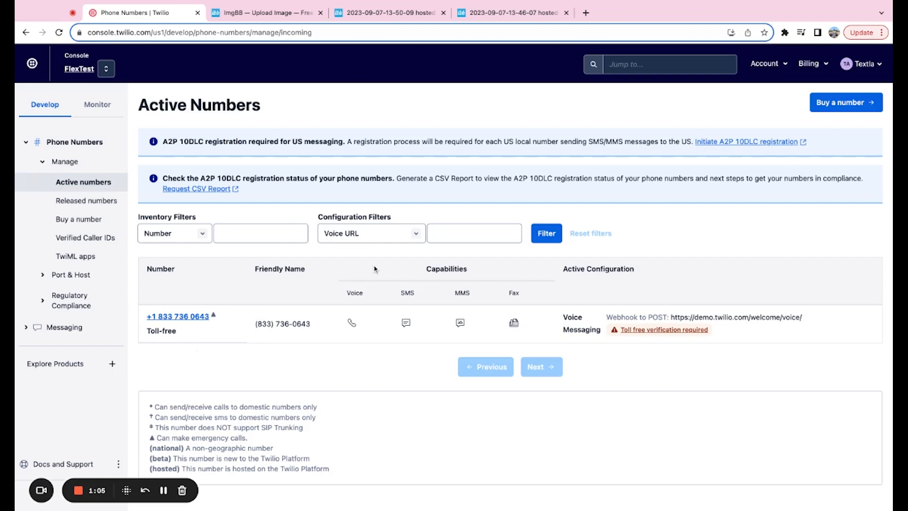
pyautogui.moveTo(589, 339)
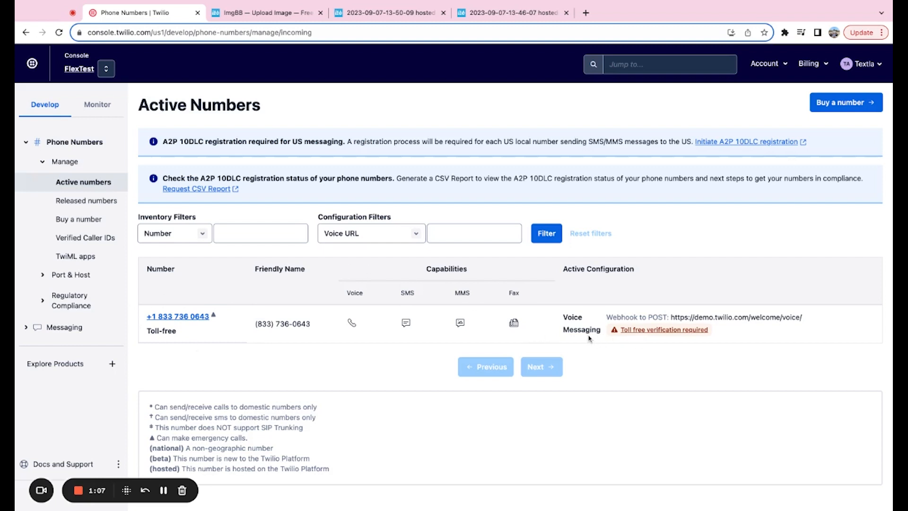
pyautogui.moveTo(644, 338)
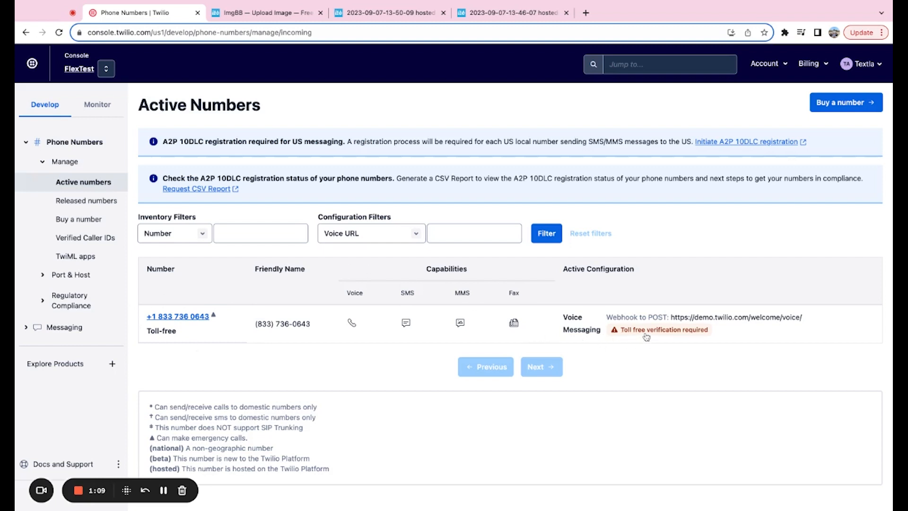
pyautogui.click(660, 329)
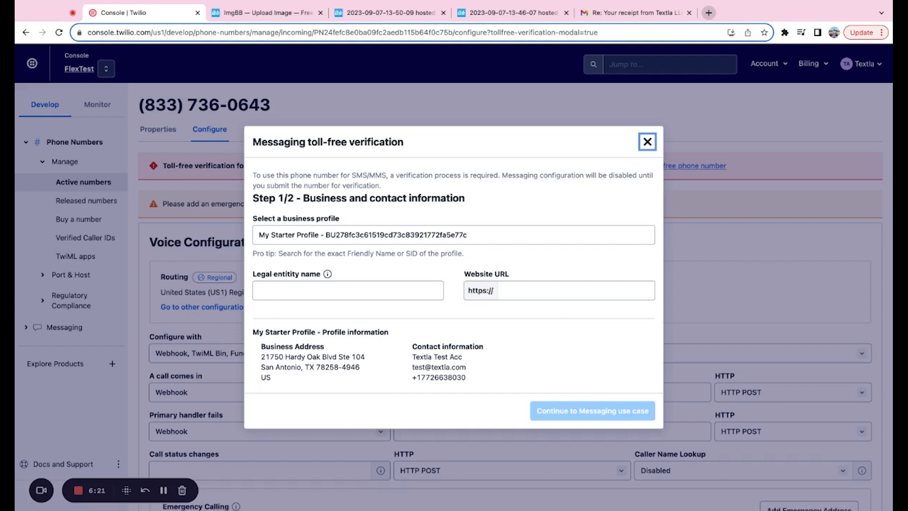
pyautogui.moveTo(366, 210)
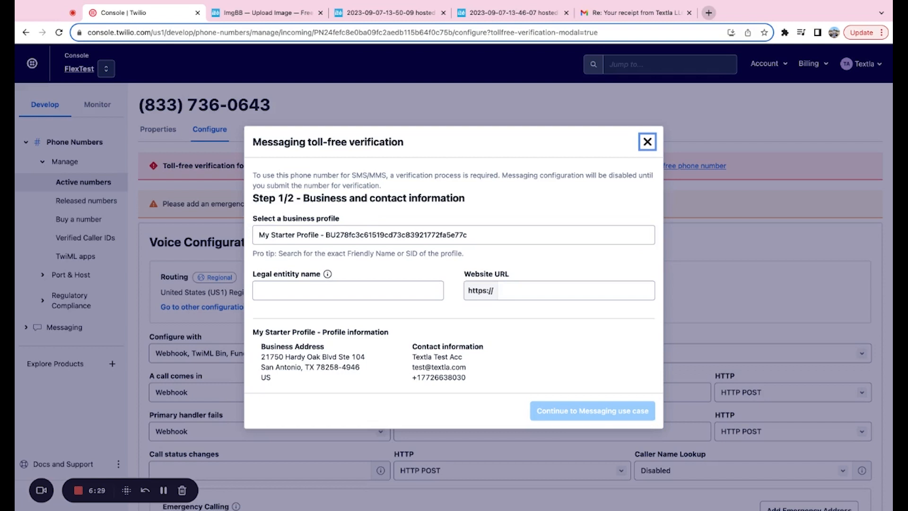
pyautogui.moveTo(352, 214)
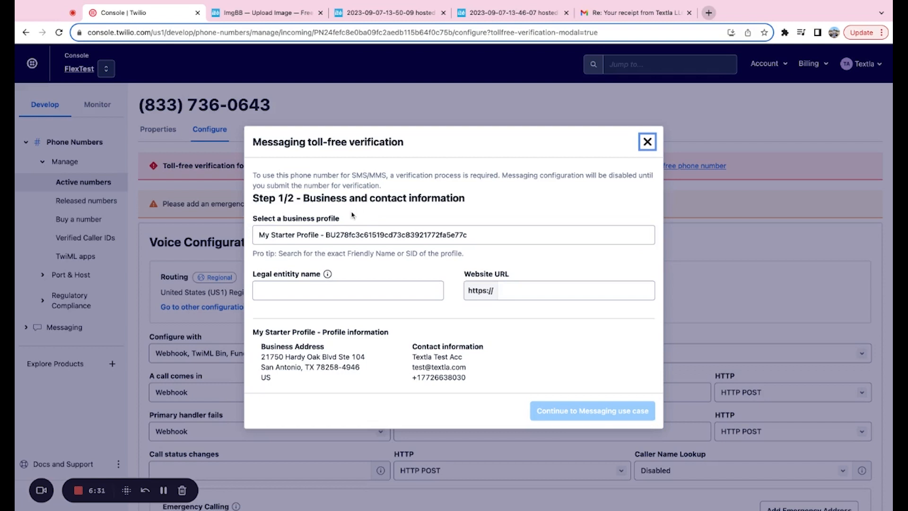
pyautogui.moveTo(318, 275)
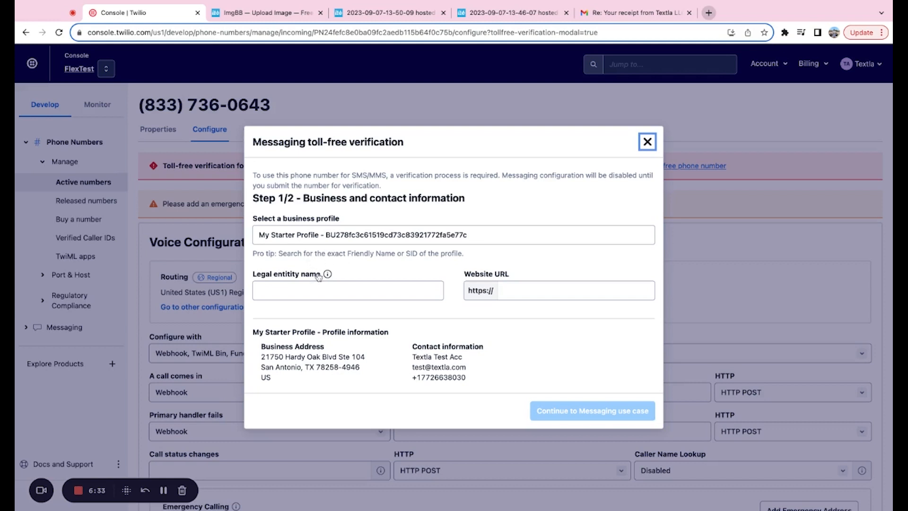
pyautogui.moveTo(328, 275)
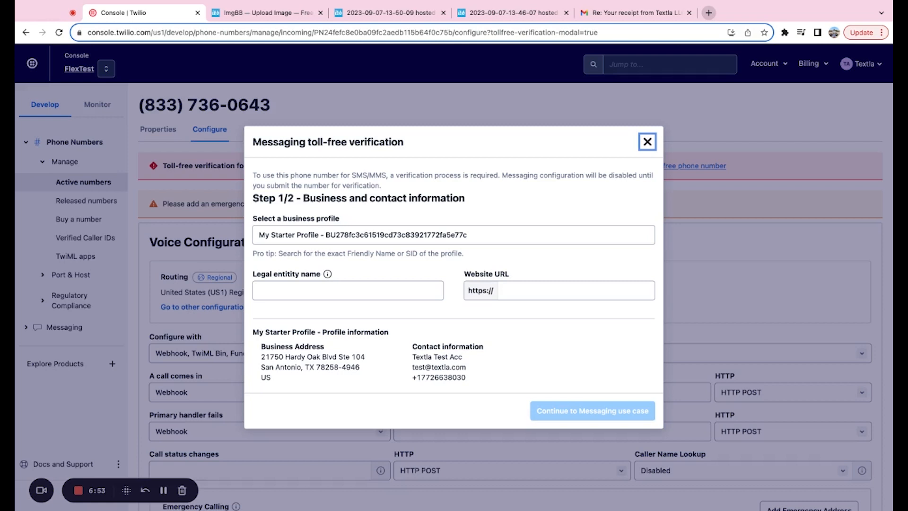
# Step: Enter legal entity name 'Textla LLC' and website URL 'textla.com'
pyautogui.click(348, 290)
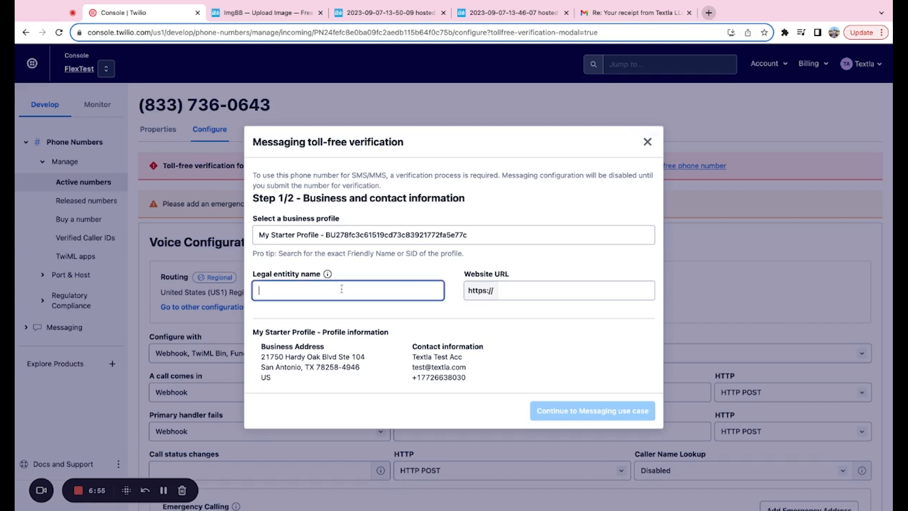
pyautogui.write('Textla LLC')
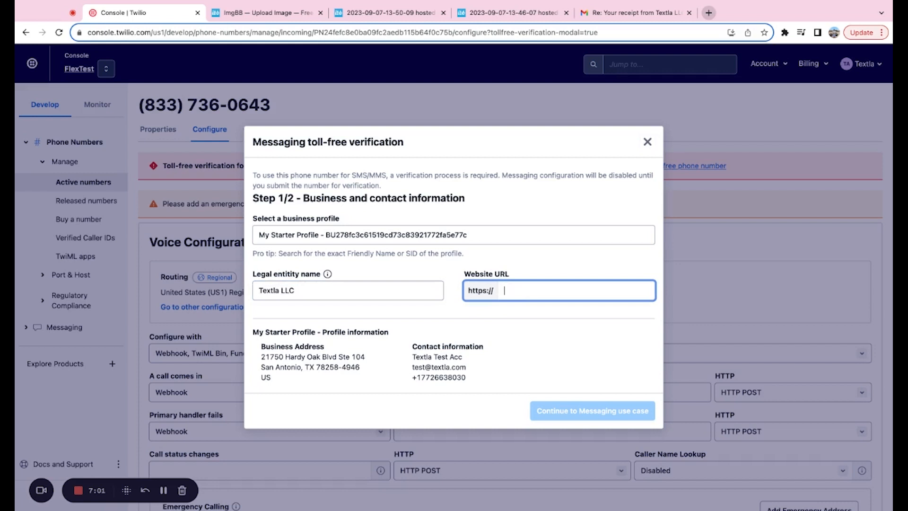
pyautogui.write('textla.com')
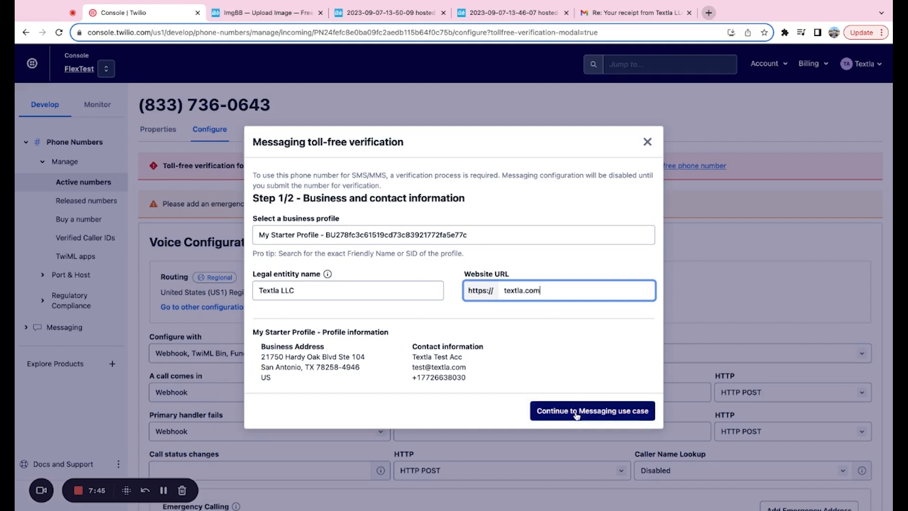
# Step: Continue to the messaging use case step and set estimated monthly volume to 10
pyautogui.click(593, 411)
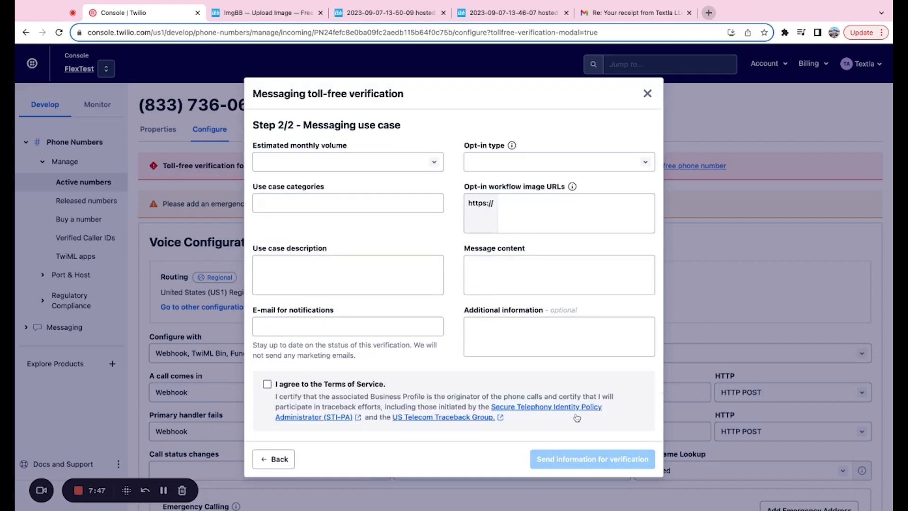
pyautogui.click(558, 275)
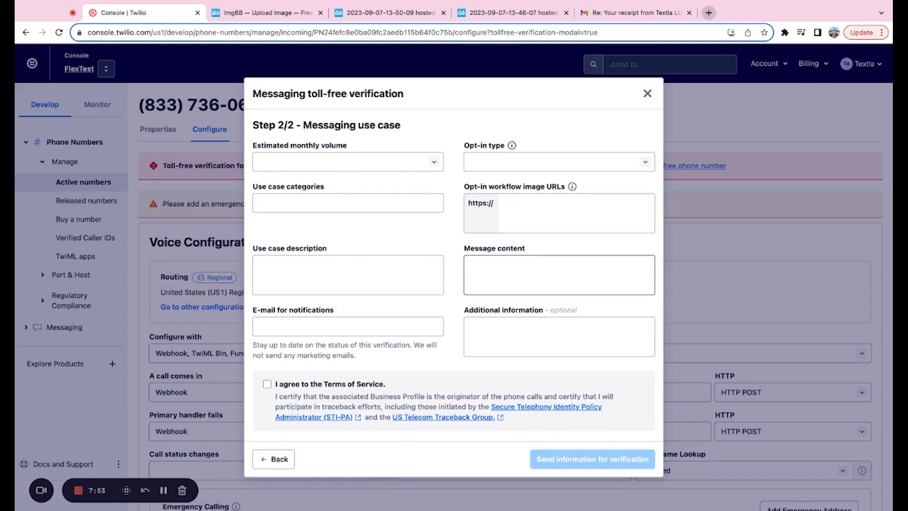
pyautogui.click(550, 212)
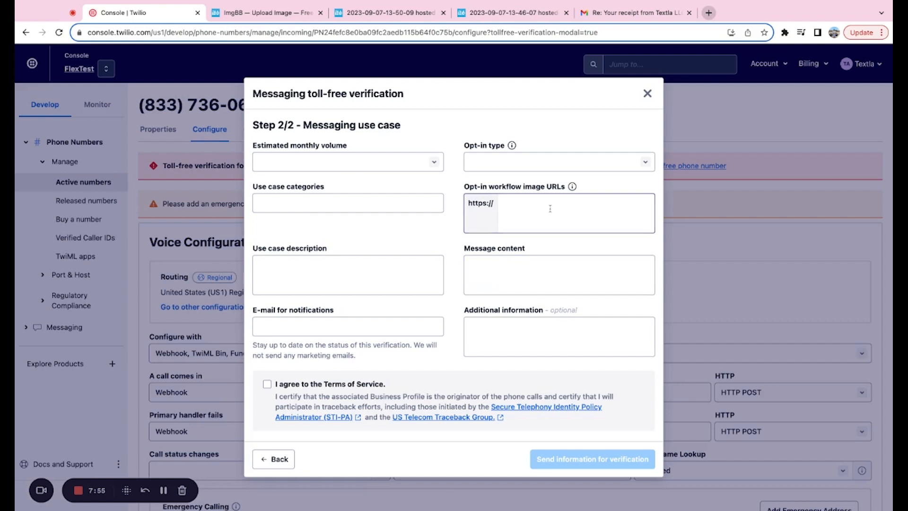
pyautogui.click(347, 162)
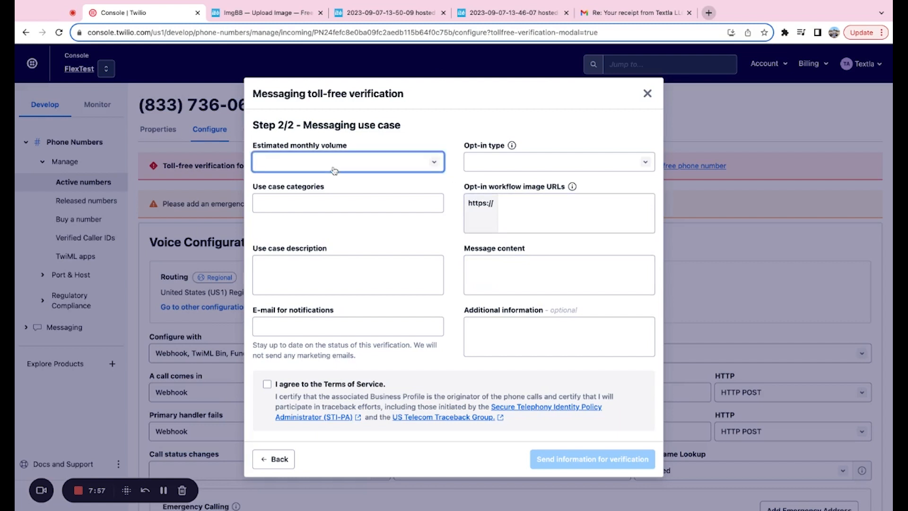
pyautogui.click(348, 161)
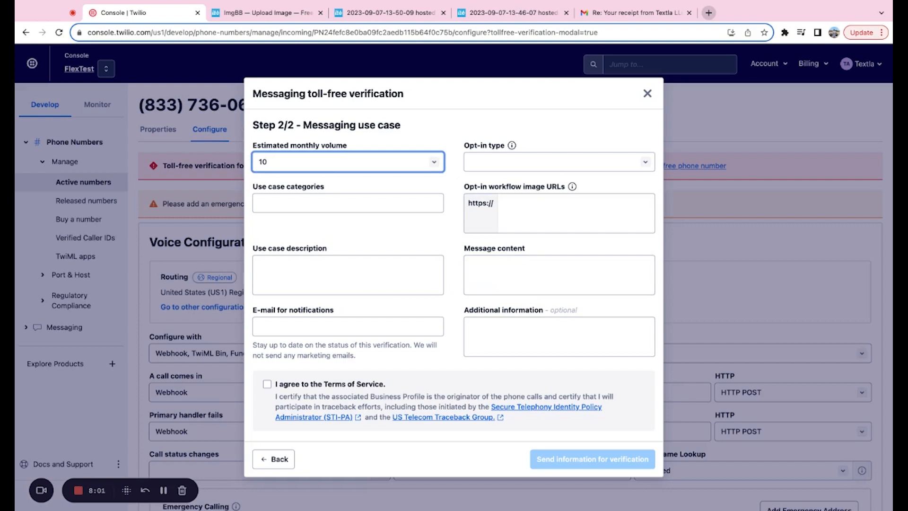
pyautogui.click(557, 162)
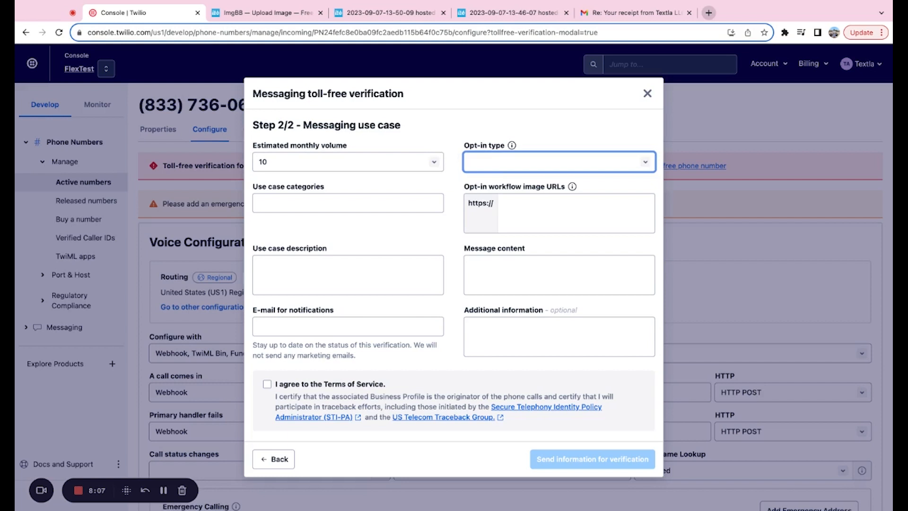
# Step: Close the Gmail receipt browser tab, keeping the Step 2/2 form open
pyautogui.click(692, 12)
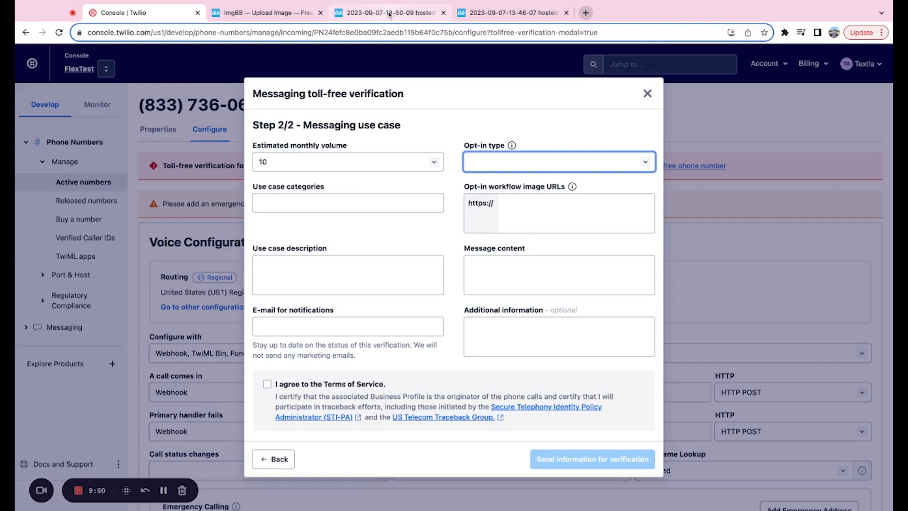
# Step: View the hosted liability release document, then the Get Event Reminders flyer on ImgBB
pyautogui.click(390, 12)
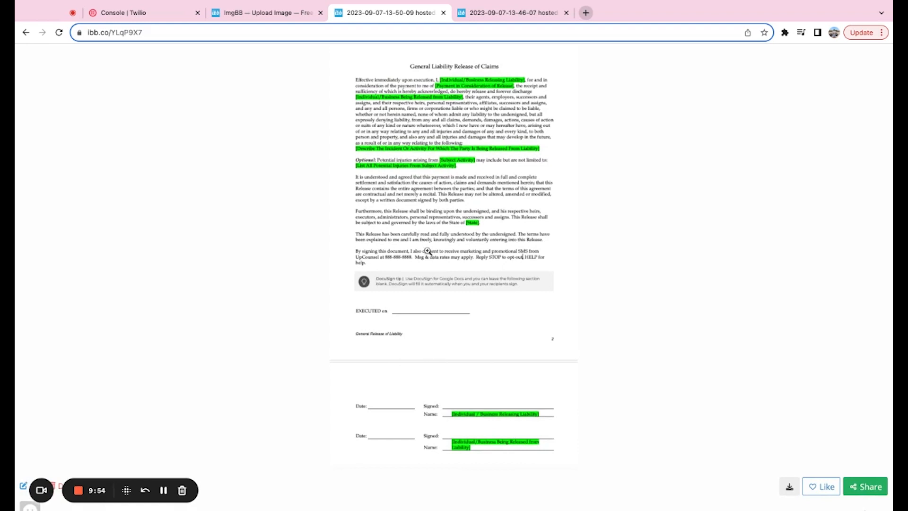
pyautogui.moveTo(427, 256)
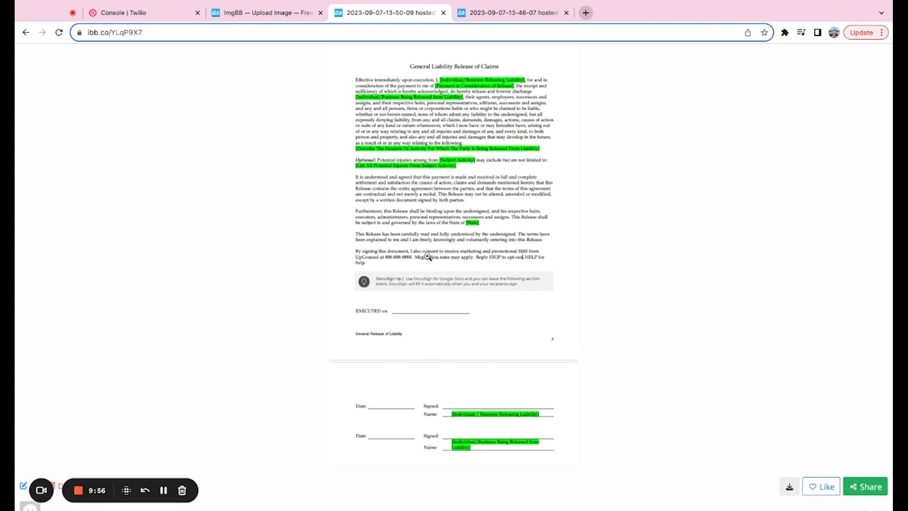
pyautogui.moveTo(387, 265)
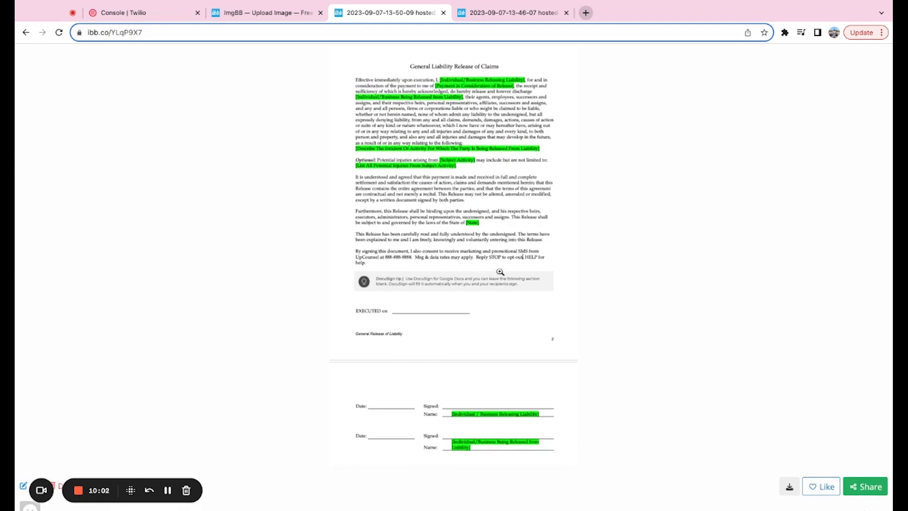
pyautogui.moveTo(409, 313)
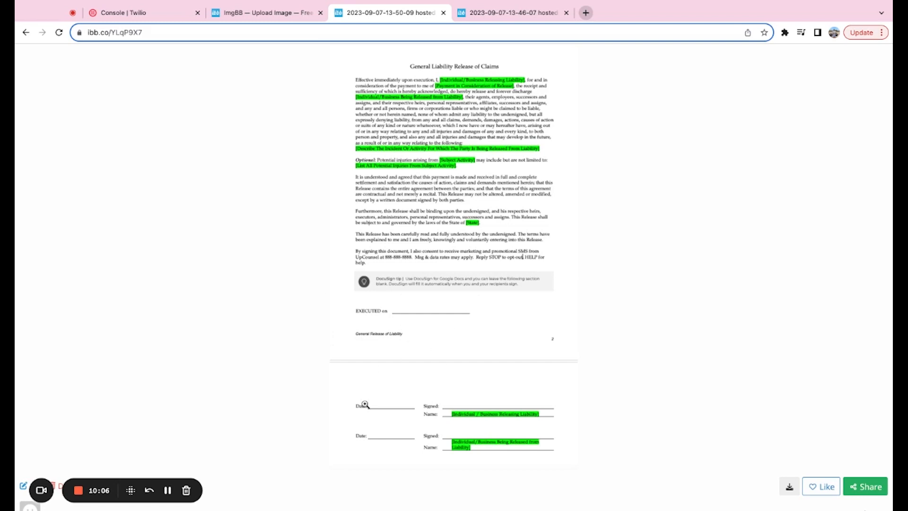
pyautogui.scroll(-3)
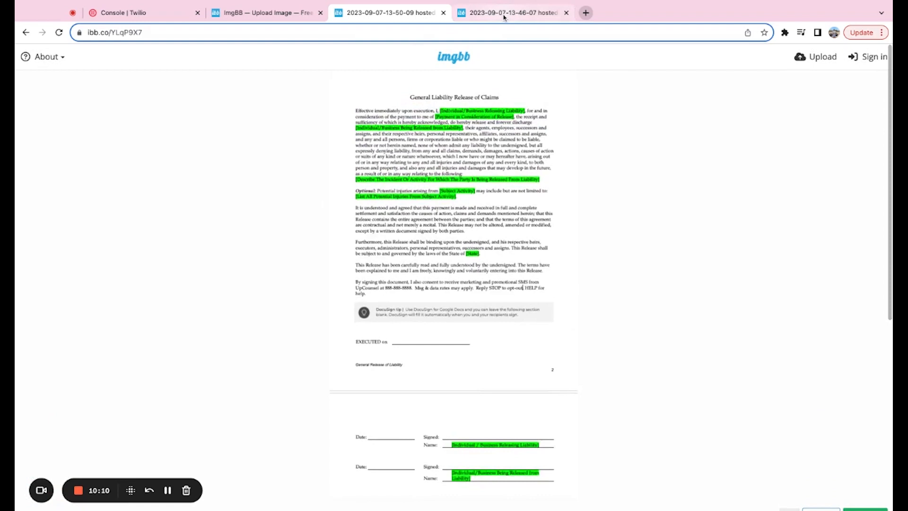
pyautogui.click(505, 12)
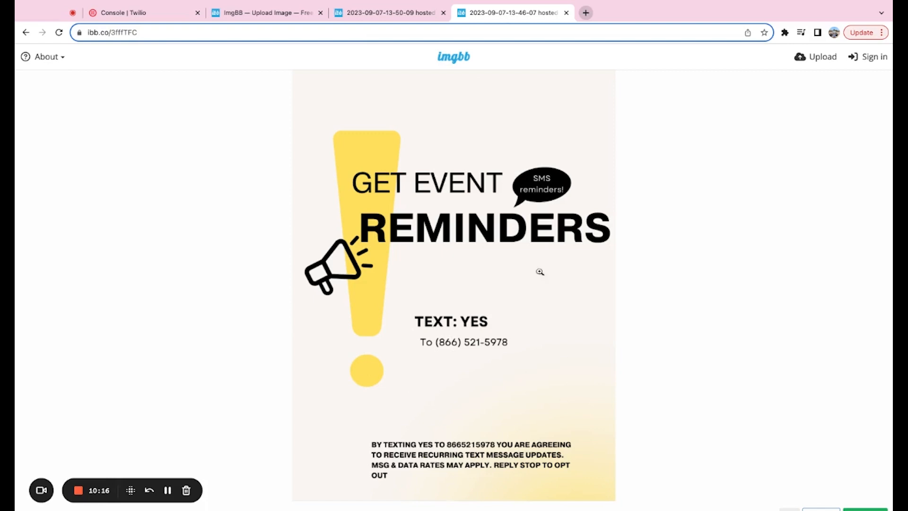
pyautogui.moveTo(484, 182)
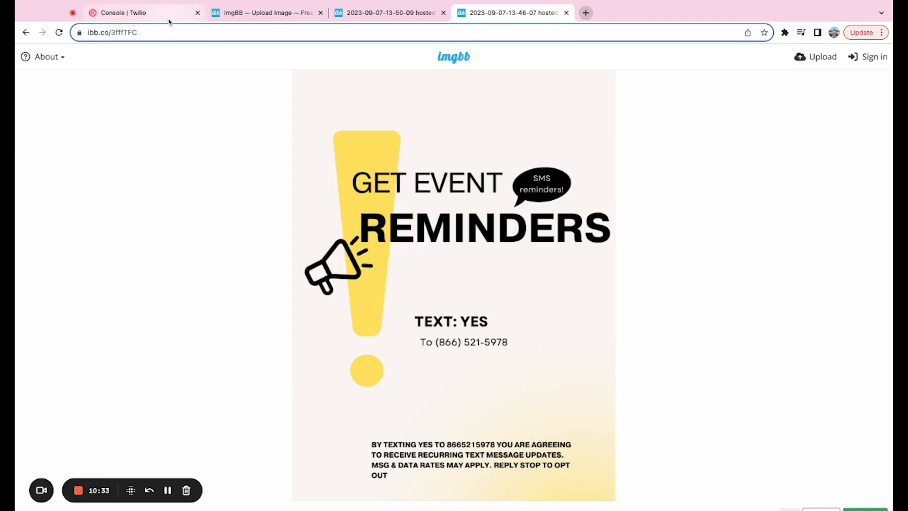
# Step: Back in the verification form, choose Marketing from the use case categories list
pyautogui.click(123, 13)
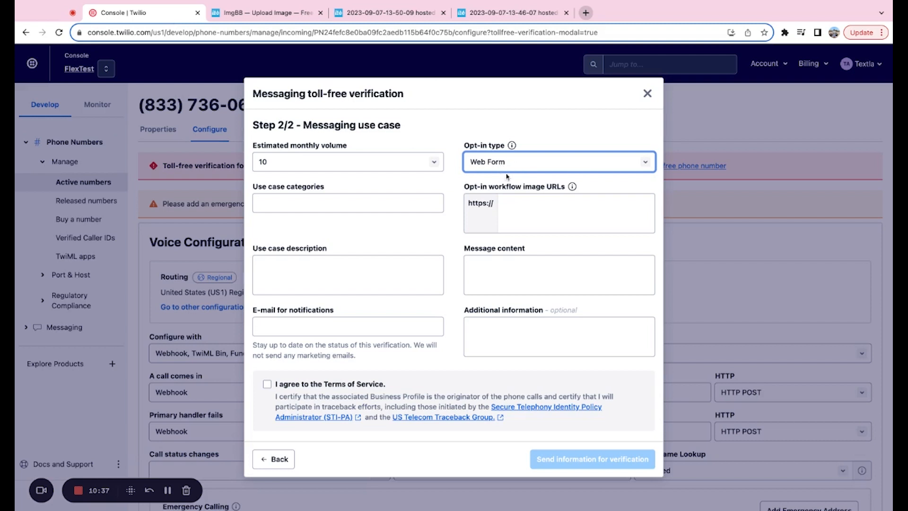
pyautogui.moveTo(535, 147)
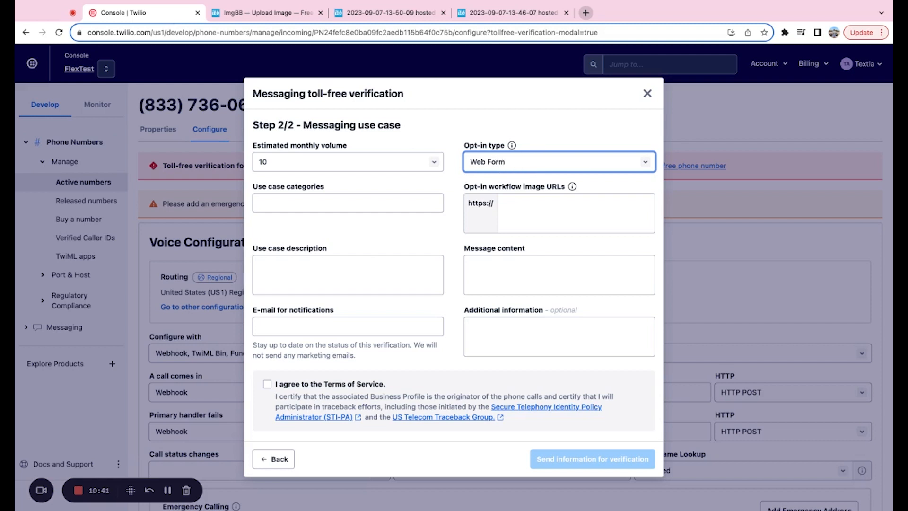
pyautogui.moveTo(515, 163)
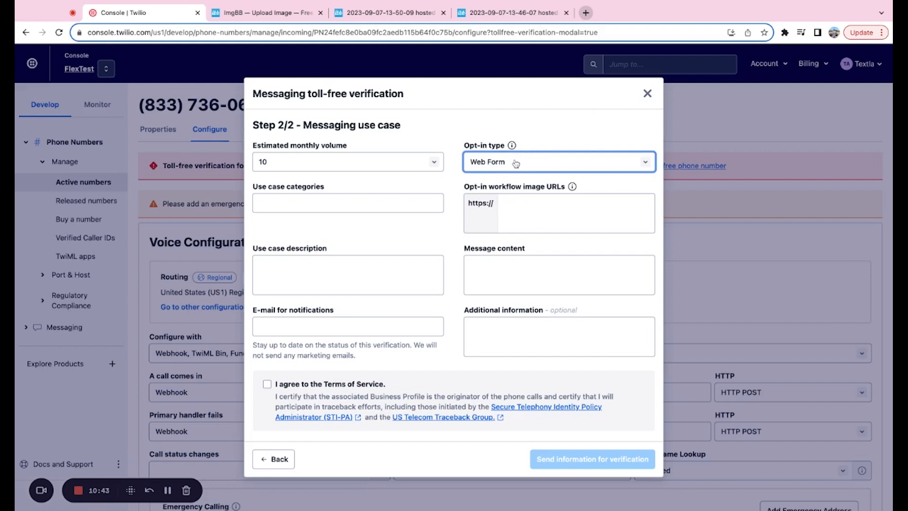
pyautogui.moveTo(501, 167)
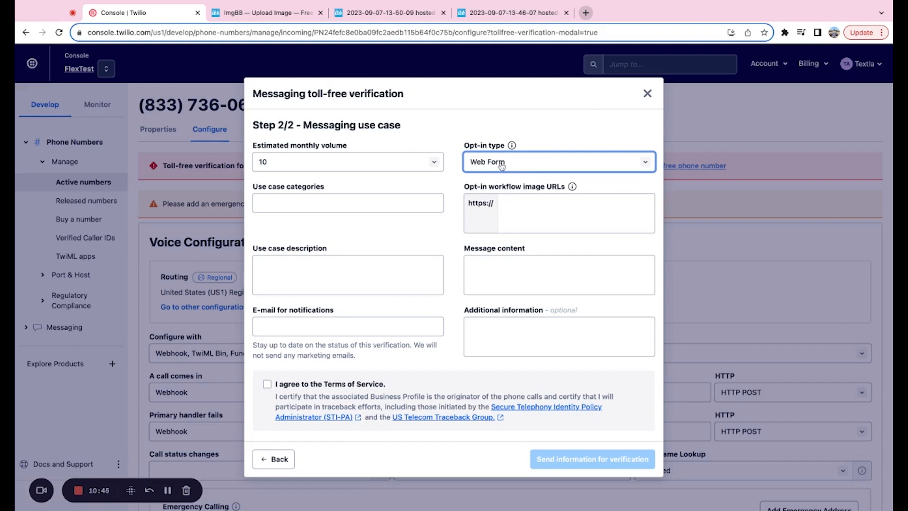
pyautogui.click(348, 203)
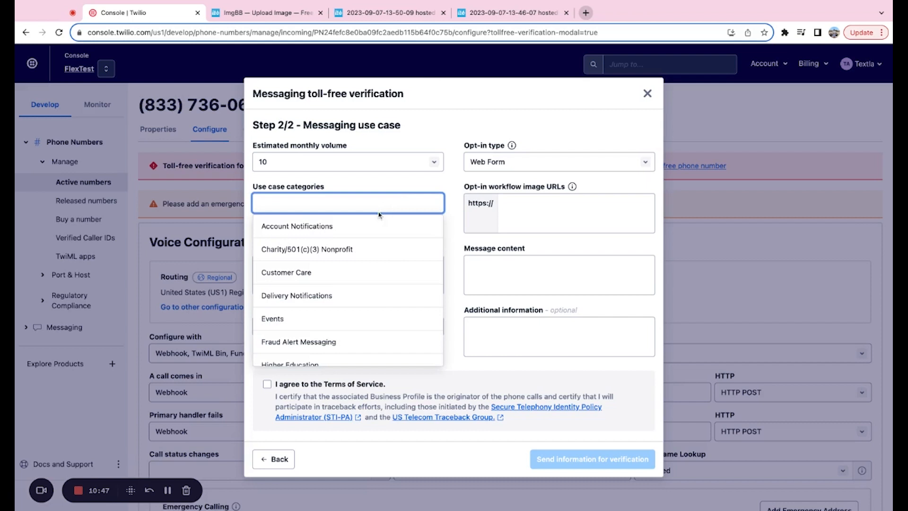
pyautogui.scroll(-3)
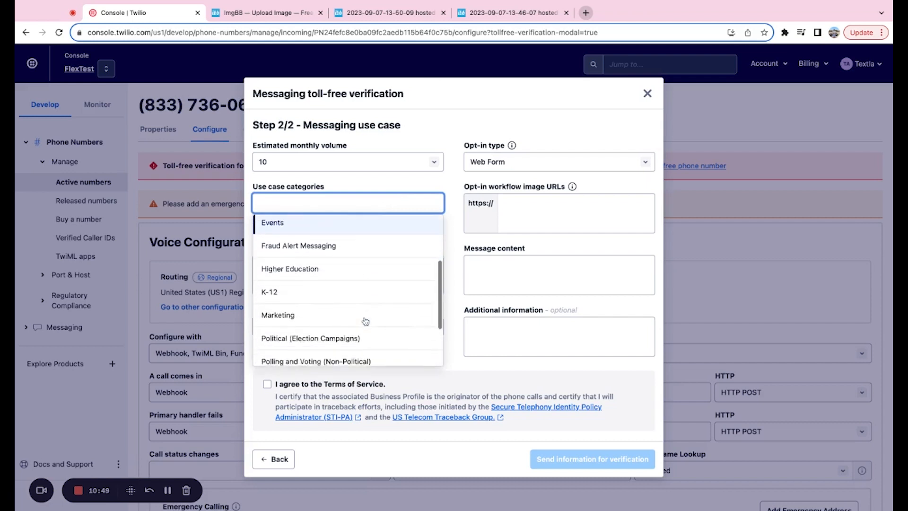
pyautogui.scroll(-3)
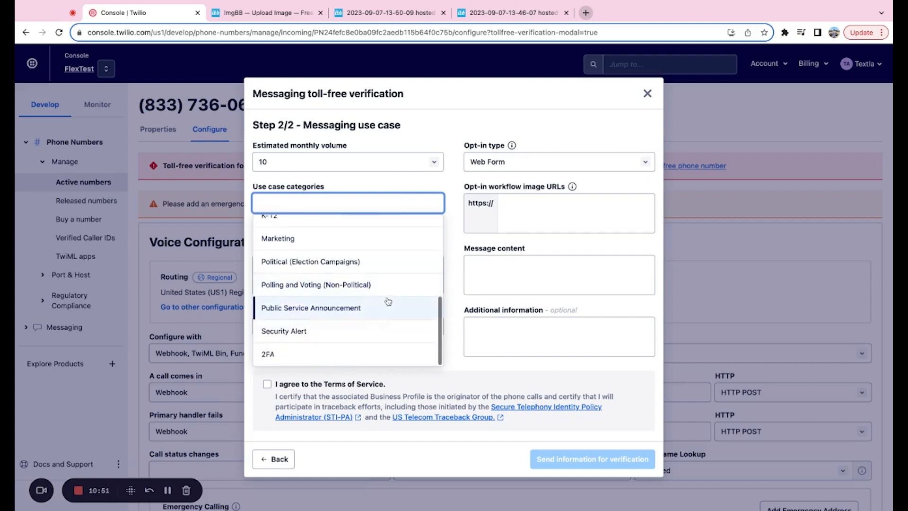
pyautogui.click(278, 238)
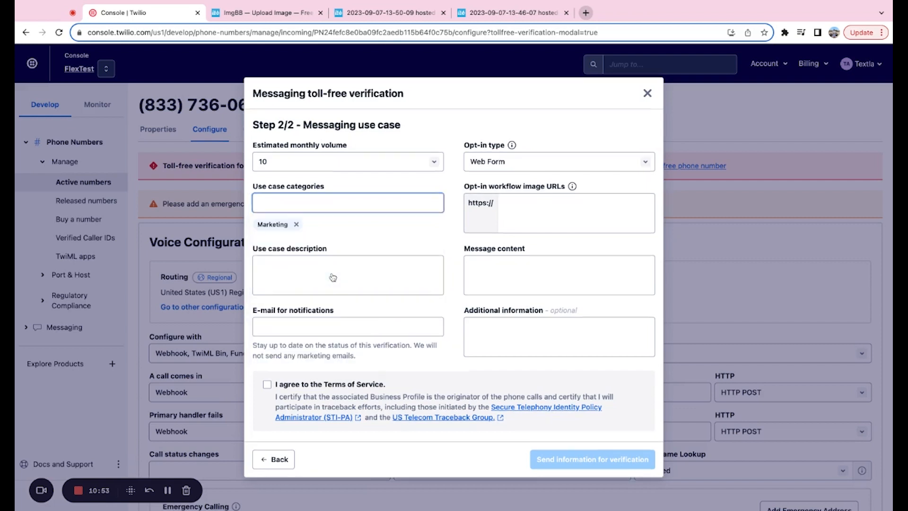
pyautogui.click(348, 202)
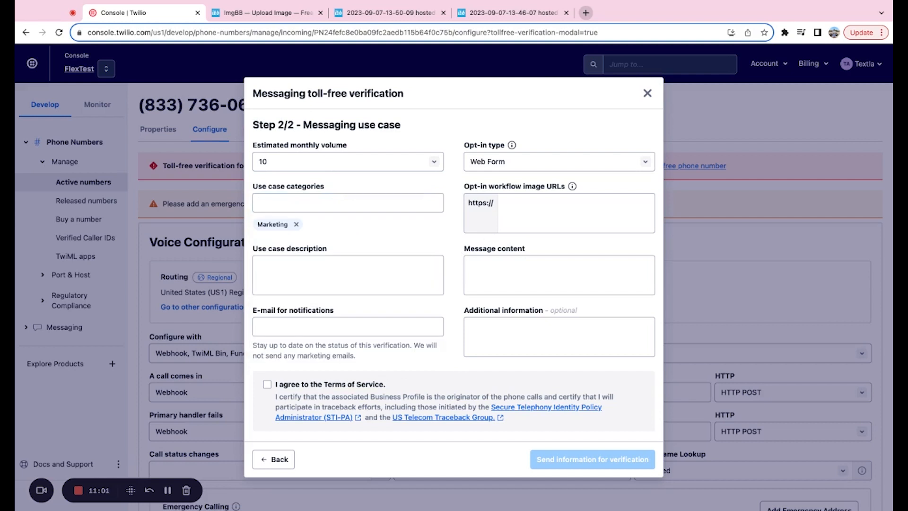
pyautogui.click(560, 212)
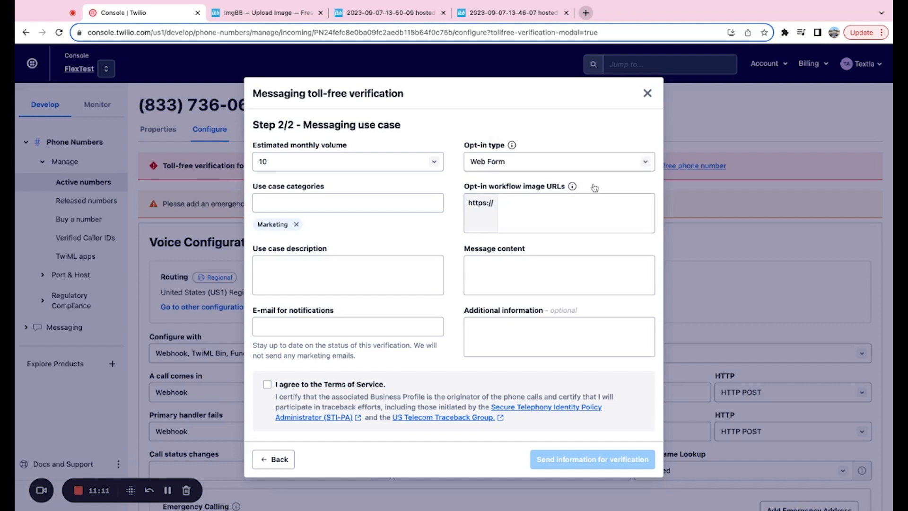
pyautogui.moveTo(583, 185)
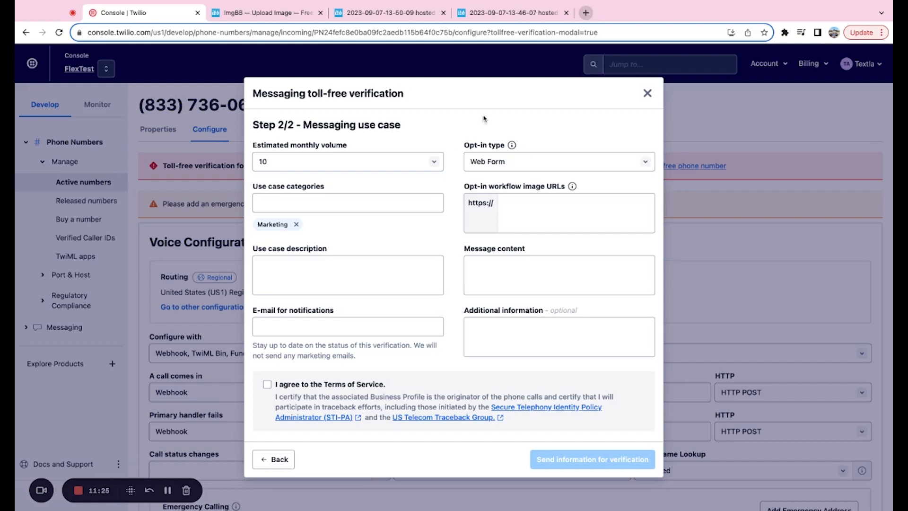
# Step: Upload the opt-in form screenshot to ImgBB and open its viewer link ibb.co/VHYTZp1
pyautogui.click(265, 12)
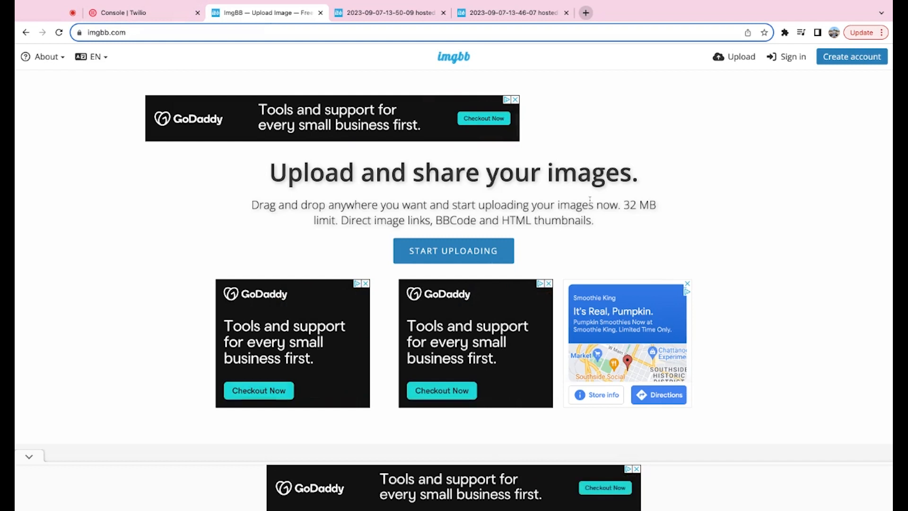
pyautogui.moveTo(585, 194)
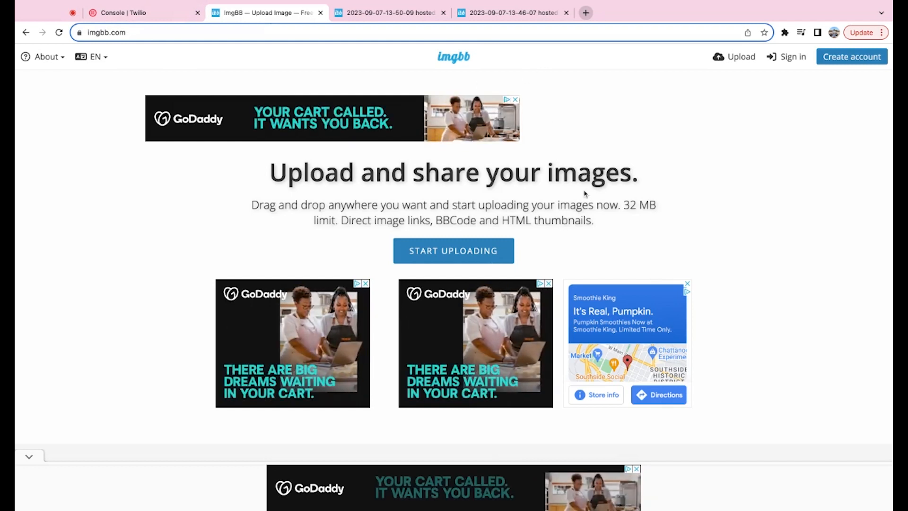
pyautogui.moveTo(476, 251)
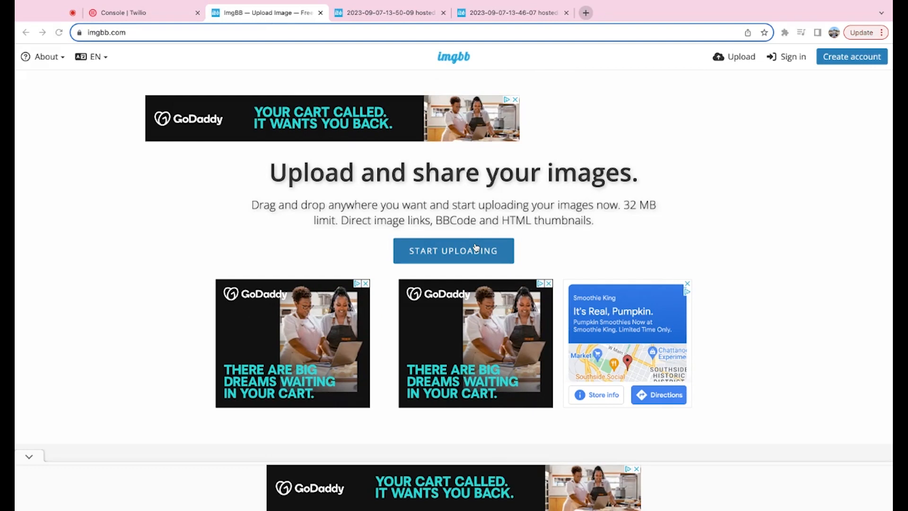
pyautogui.click(454, 251)
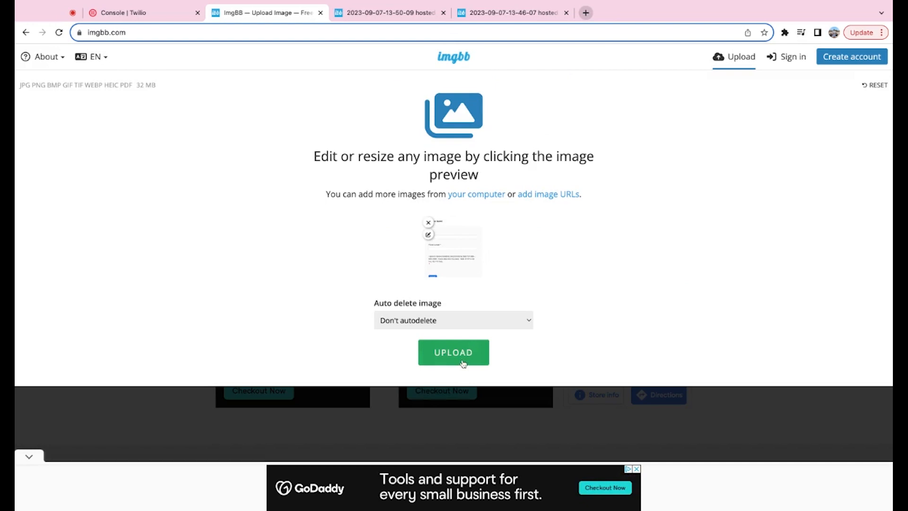
pyautogui.click(454, 352)
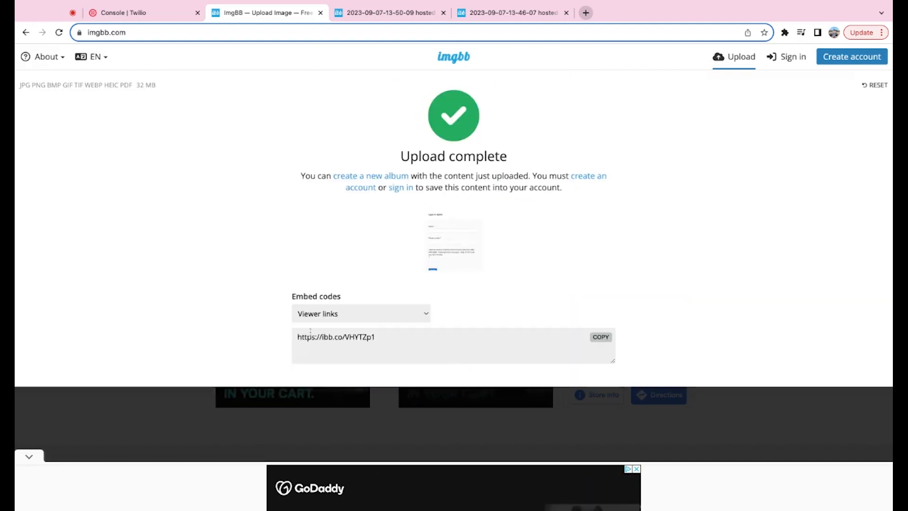
pyautogui.click(336, 336)
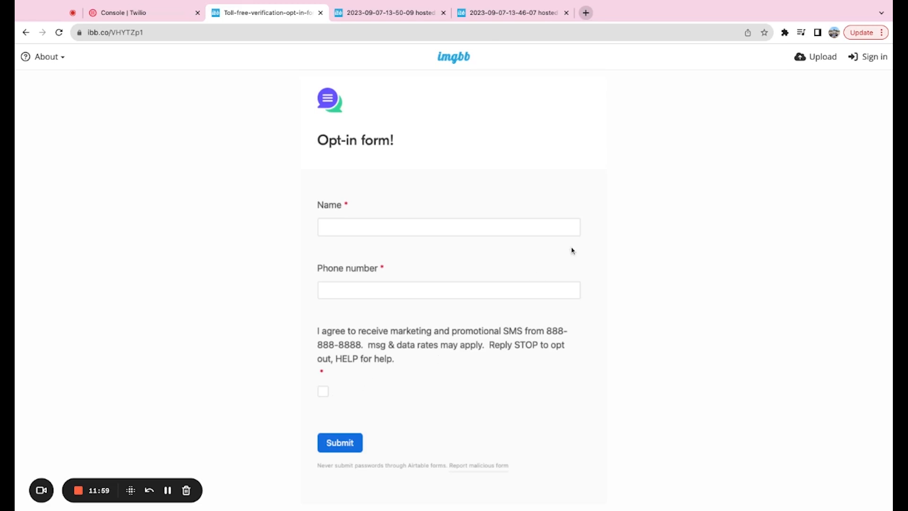
# Step: Enter ibb.co/VHYTZp1 as the opt-in workflow image URL and revisit the hosted image
pyautogui.click(124, 13)
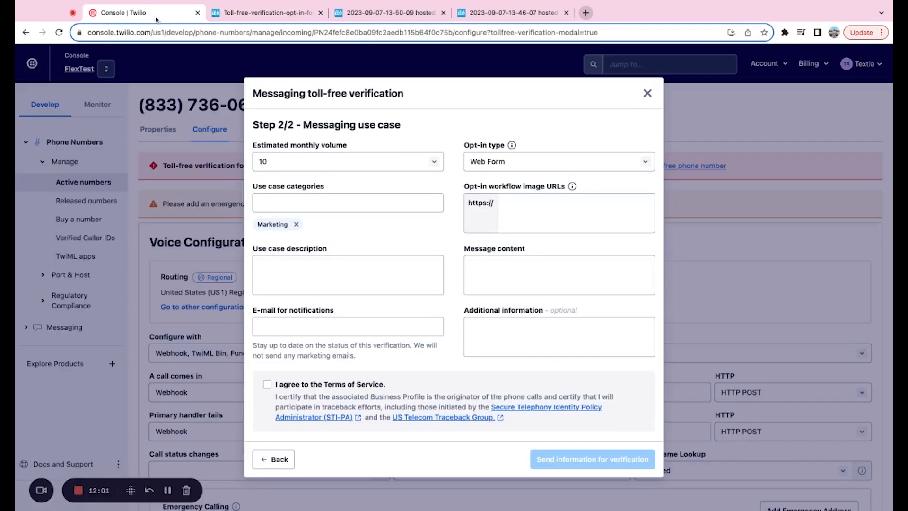
pyautogui.write('ibb.co/VHYTZp1')
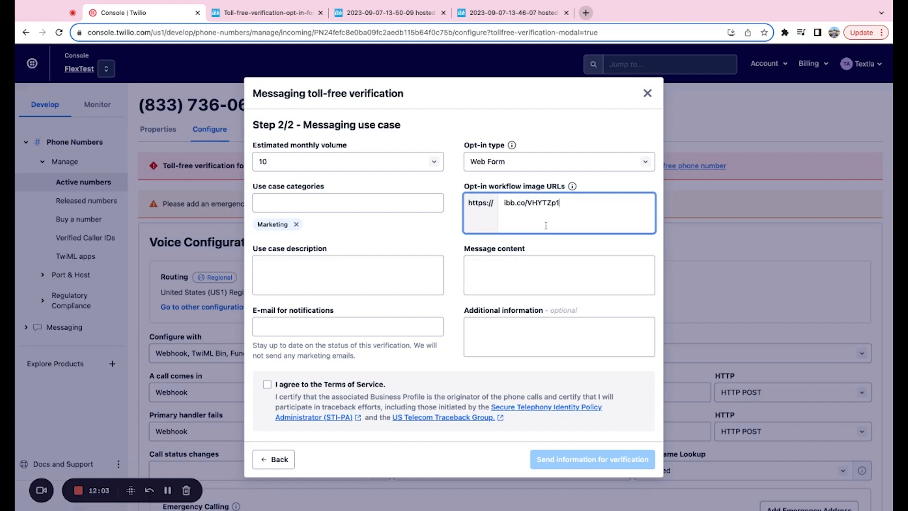
pyautogui.moveTo(560, 190)
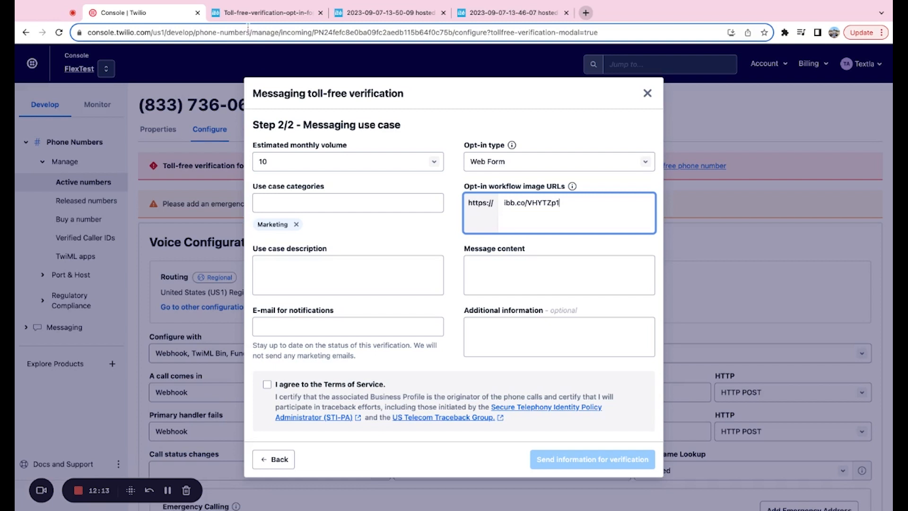
pyautogui.click(272, 12)
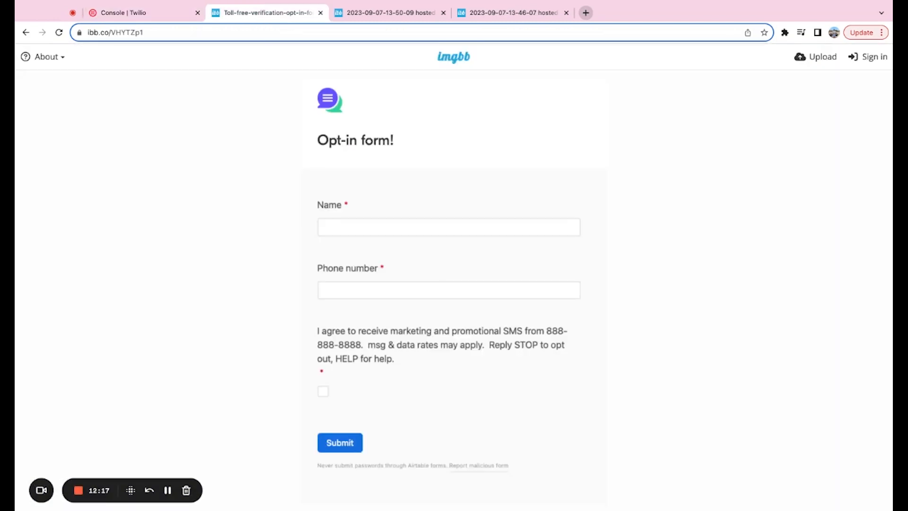
pyautogui.moveTo(366, 377)
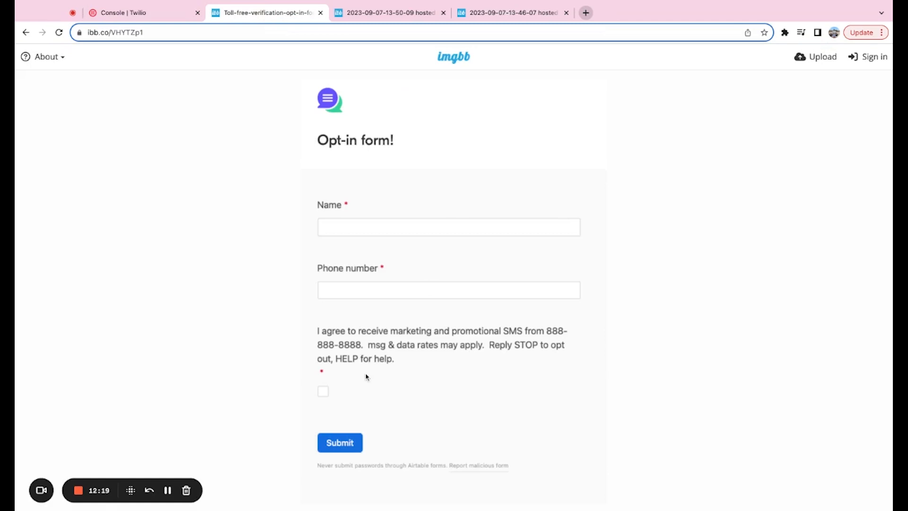
pyautogui.moveTo(313, 377)
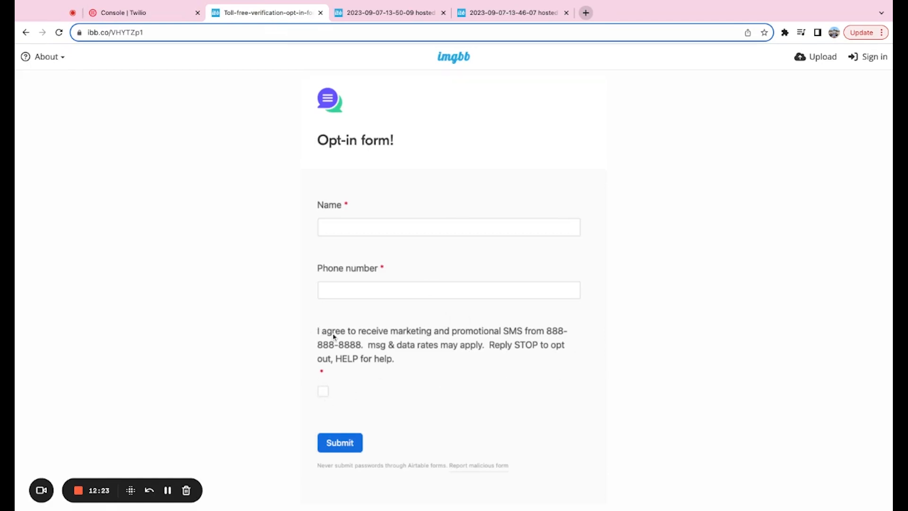
pyautogui.moveTo(340, 410)
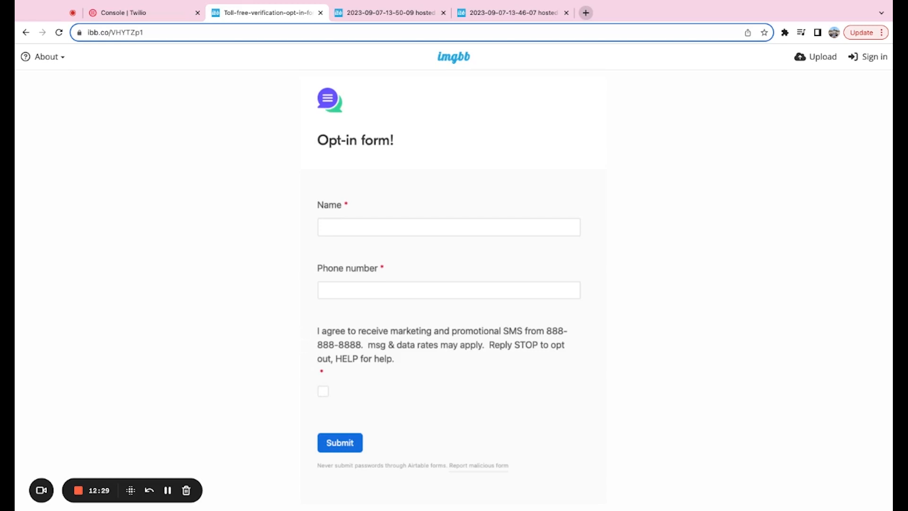
pyautogui.moveTo(513, 358)
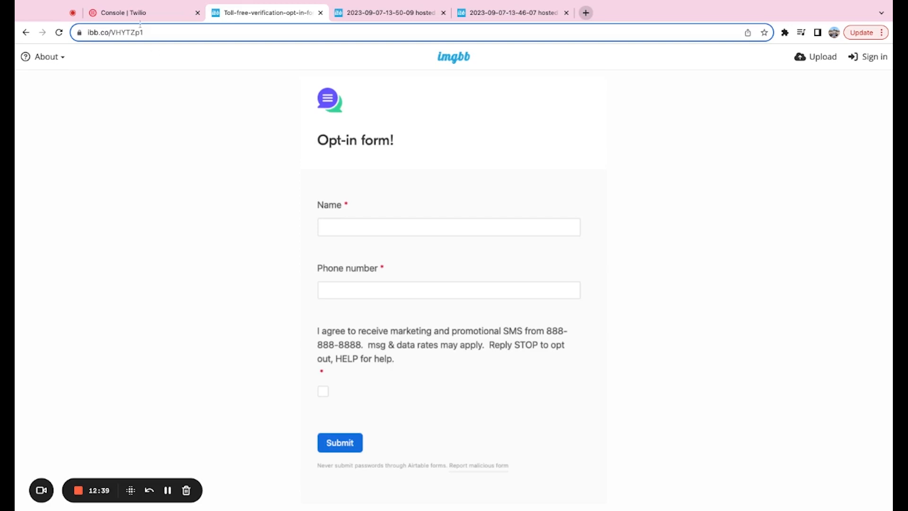
pyautogui.moveTo(396, 387)
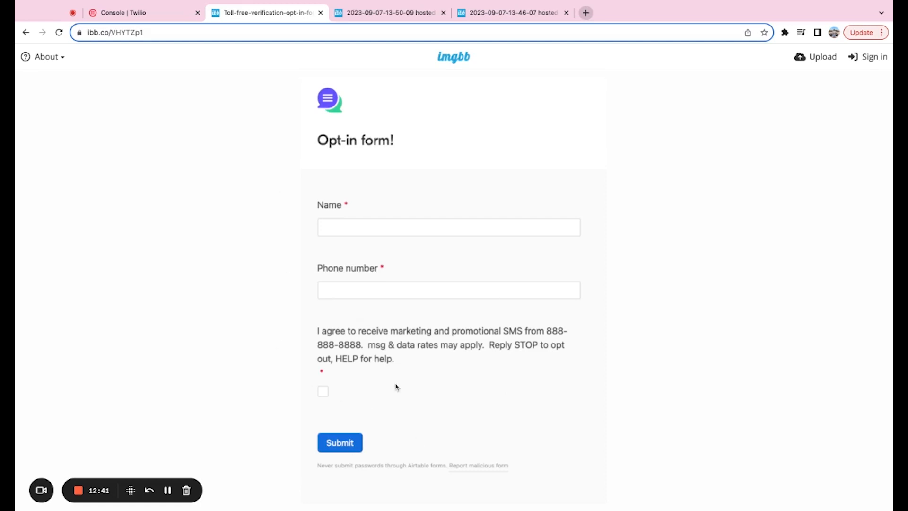
pyautogui.moveTo(464, 315)
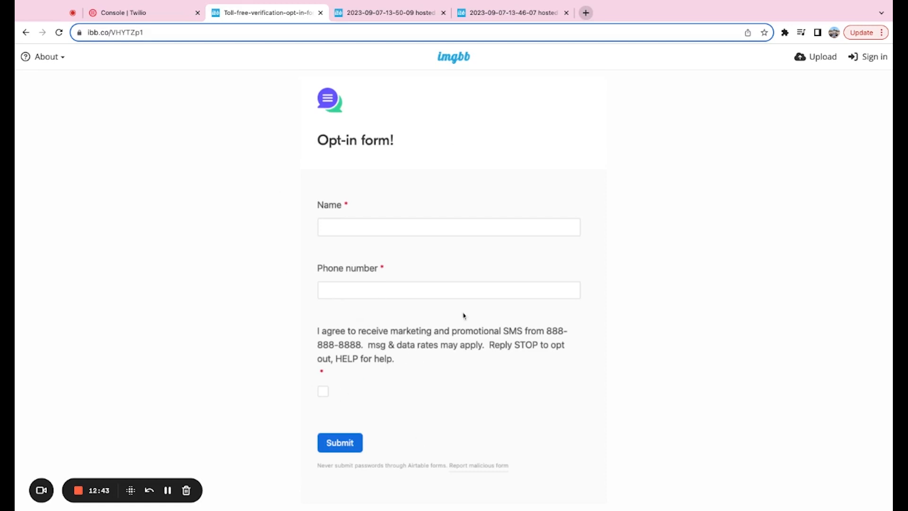
pyautogui.moveTo(489, 361)
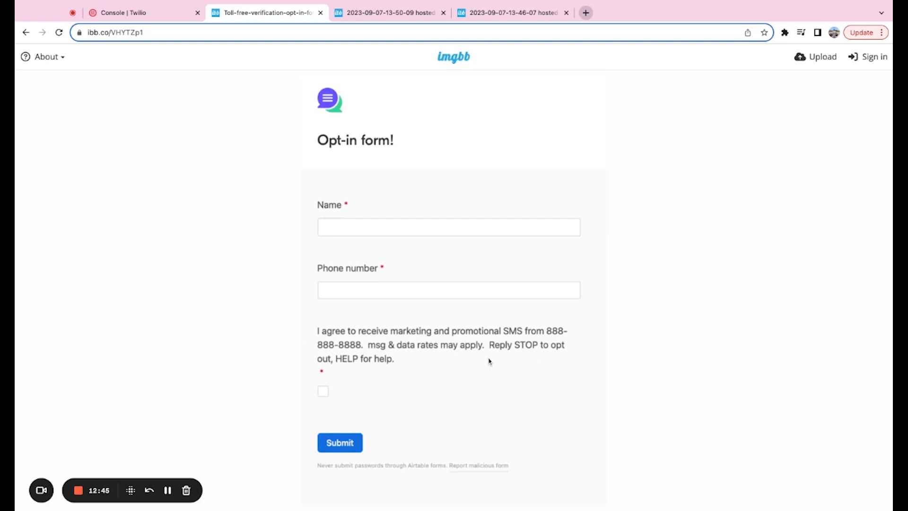
# Step: Return to the Twilio verification form holding the opt-in image link
pyautogui.click(124, 13)
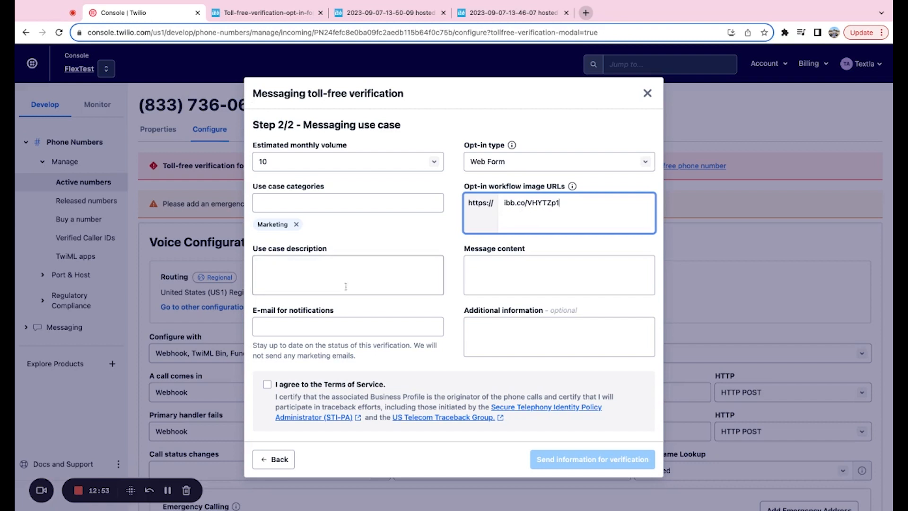
# Step: Enter a use case description about sending marketing and promotional materials to opted-in customers on holidays
pyautogui.click(348, 275)
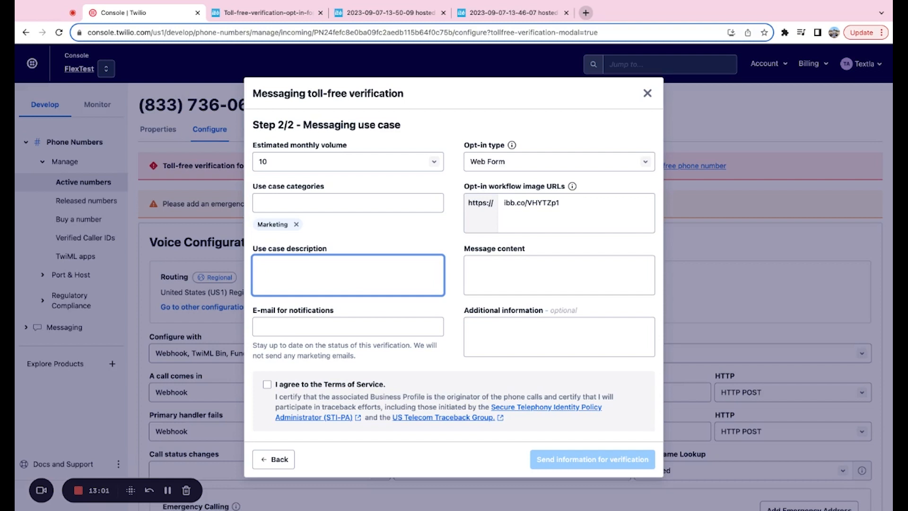
pyautogui.write('We are sending marketing and promotional materials to opted in customers only on Hollidays and special occasions.')
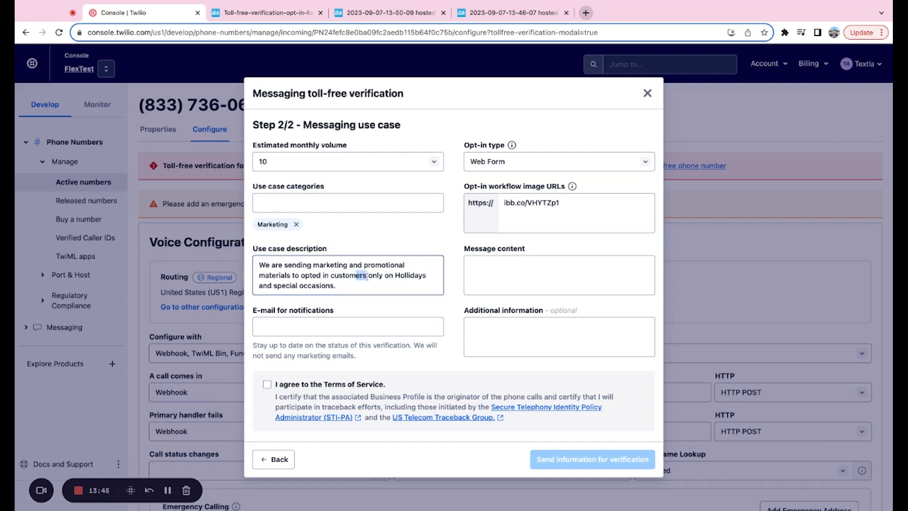
pyautogui.moveTo(295, 276); pyautogui.dragTo(368, 275)
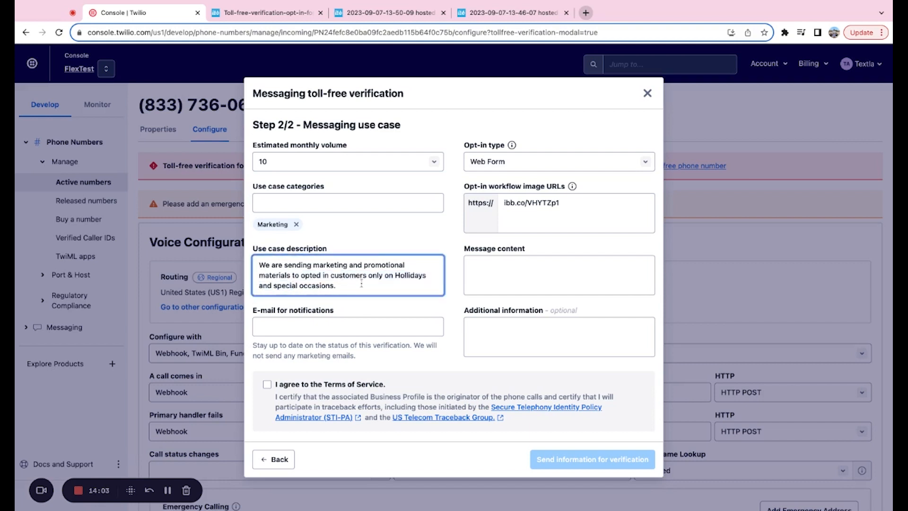
pyautogui.moveTo(367, 274); pyautogui.dragTo(335, 284)
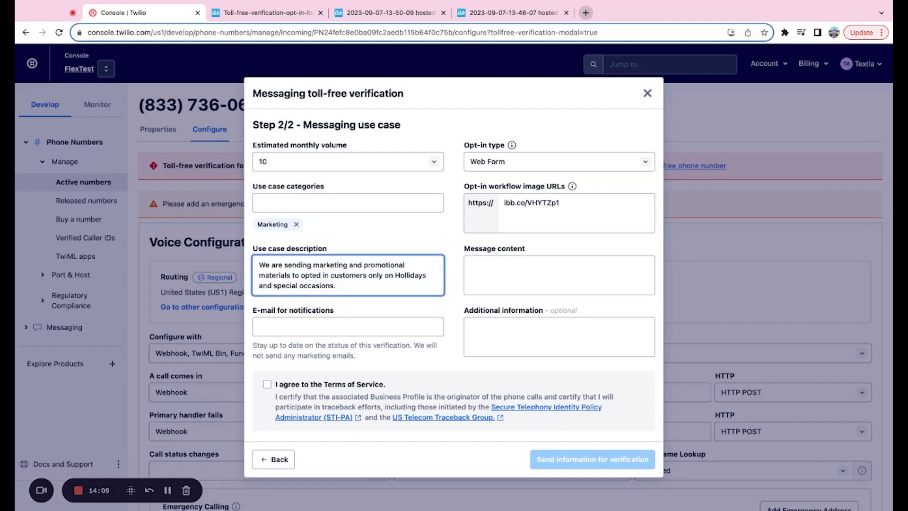
# Step: Enter a sample Labor Day 20% off message with code Textla20 and 'Reply STOP to opt out.'
pyautogui.click(559, 275)
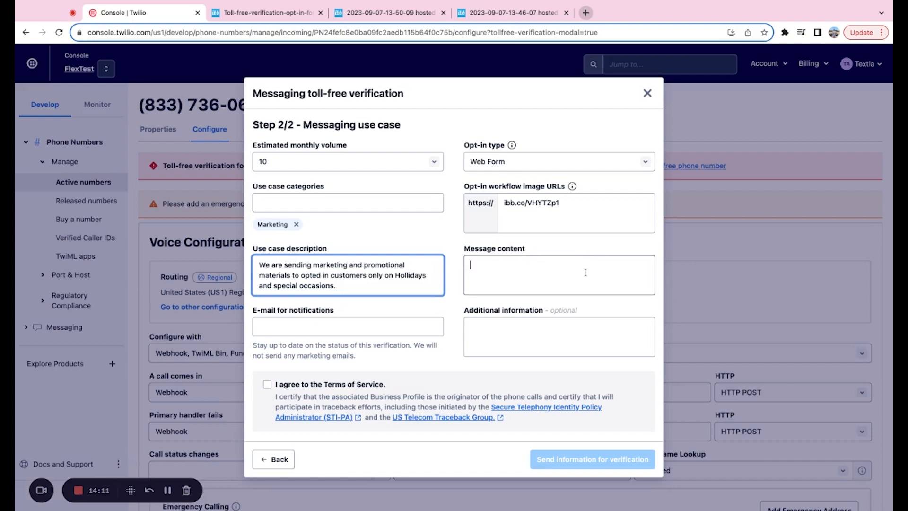
pyautogui.click(559, 275)
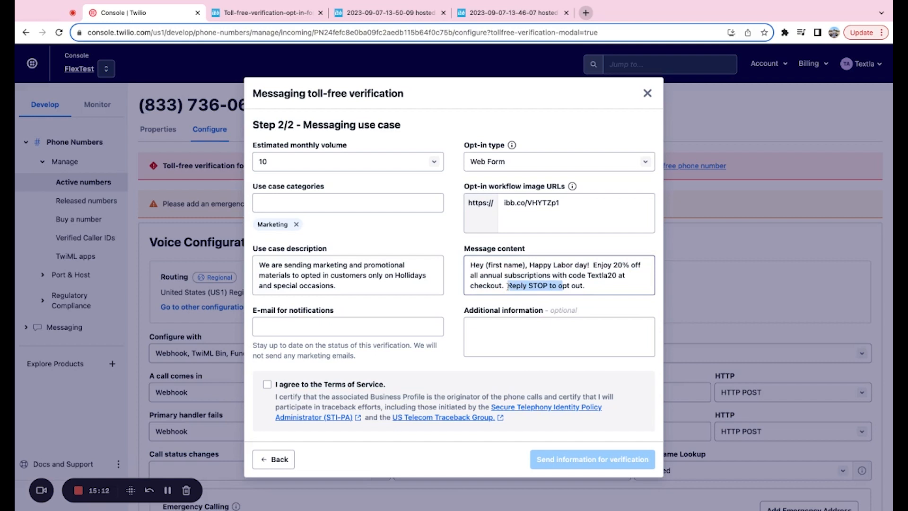
pyautogui.click(559, 275)
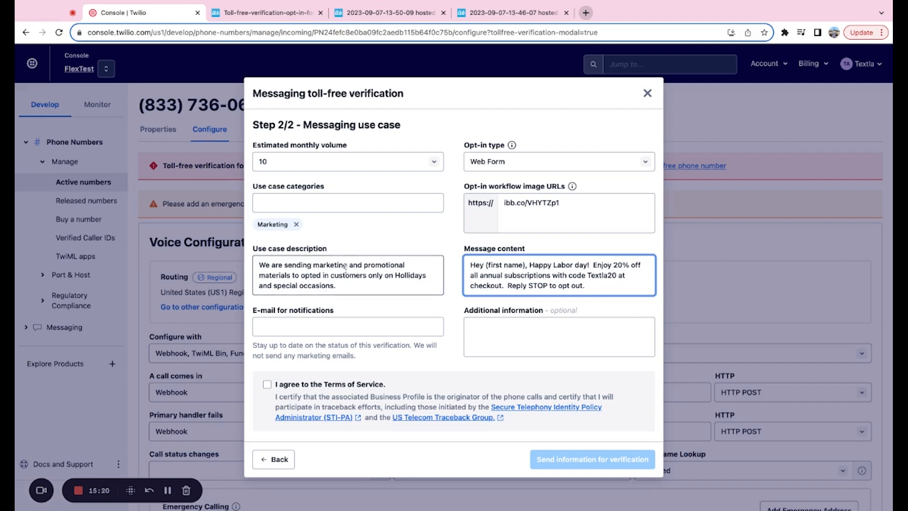
pyautogui.moveTo(500, 301)
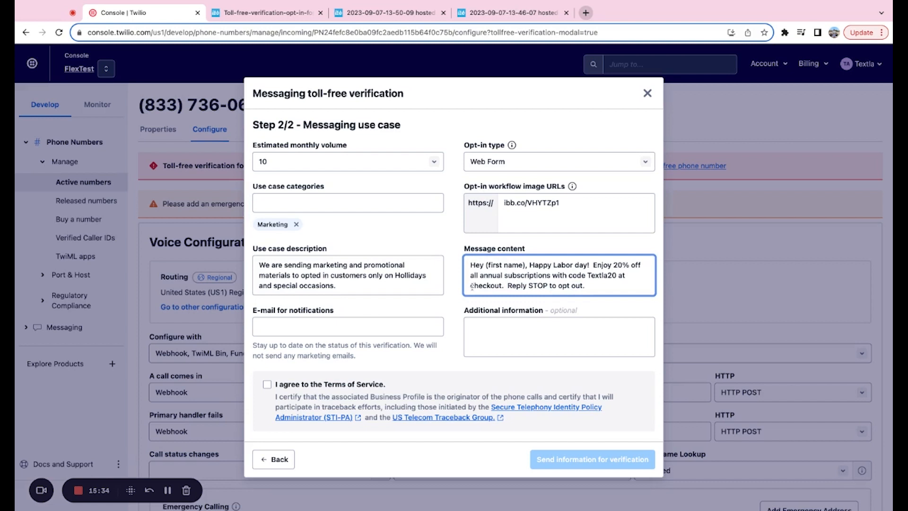
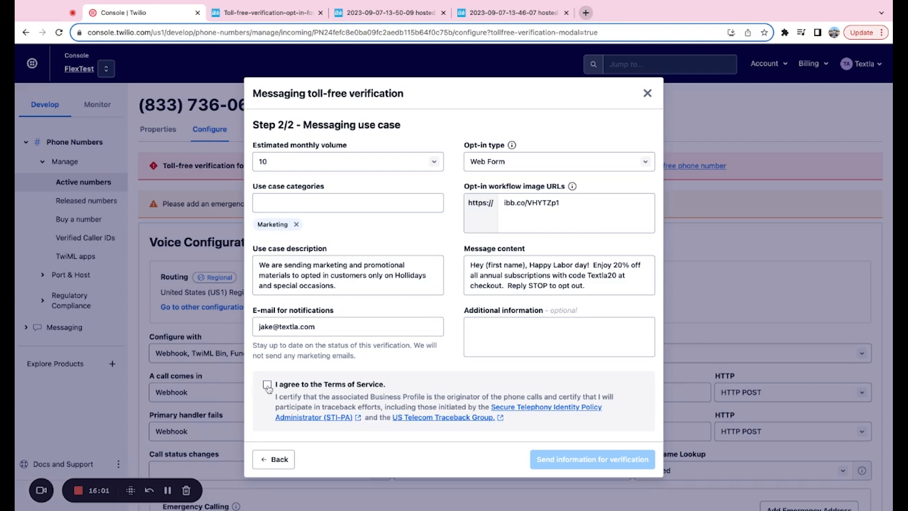
# Step: Enter the notification email, accept the Terms of Service, send and confirm the verification, then leave the form
pyautogui.click(266, 384)
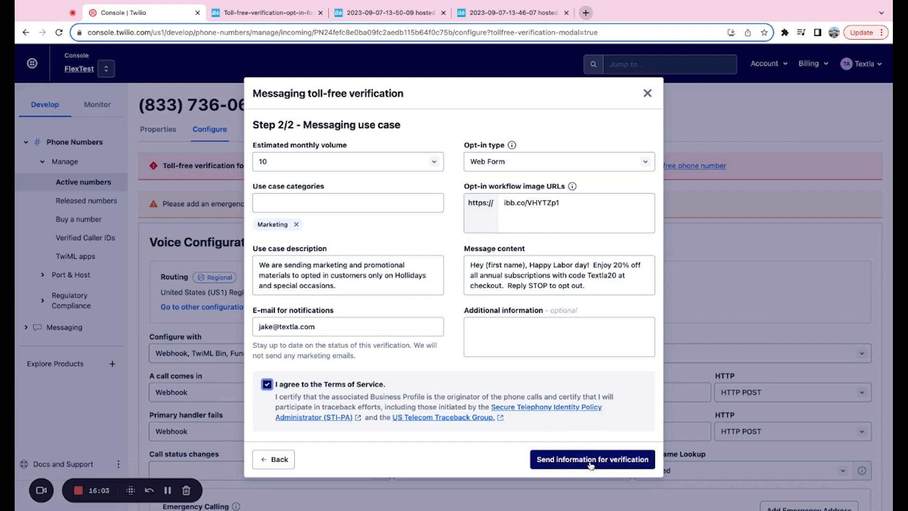
pyautogui.click(593, 460)
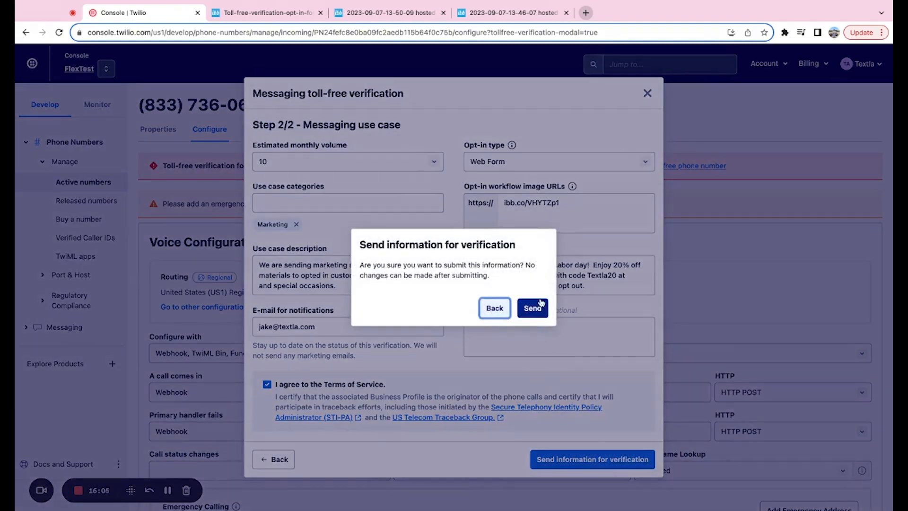
pyautogui.click(532, 308)
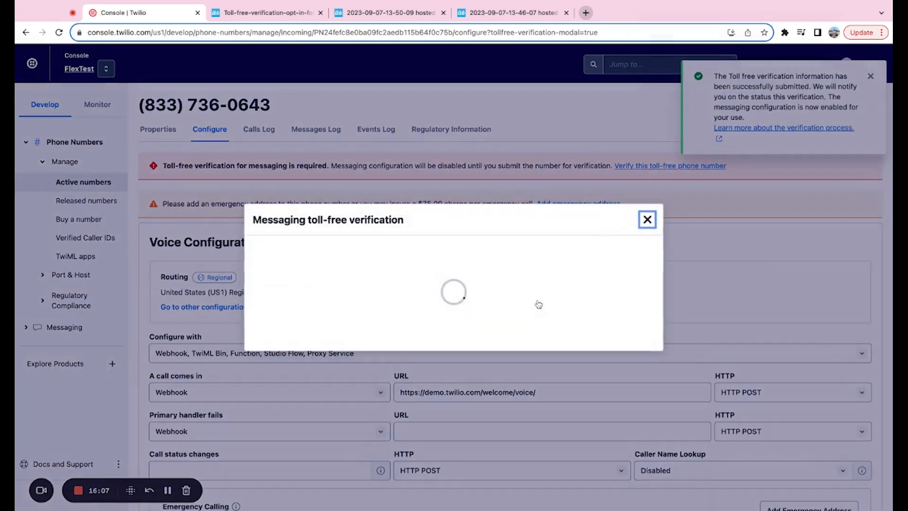
pyautogui.click(647, 219)
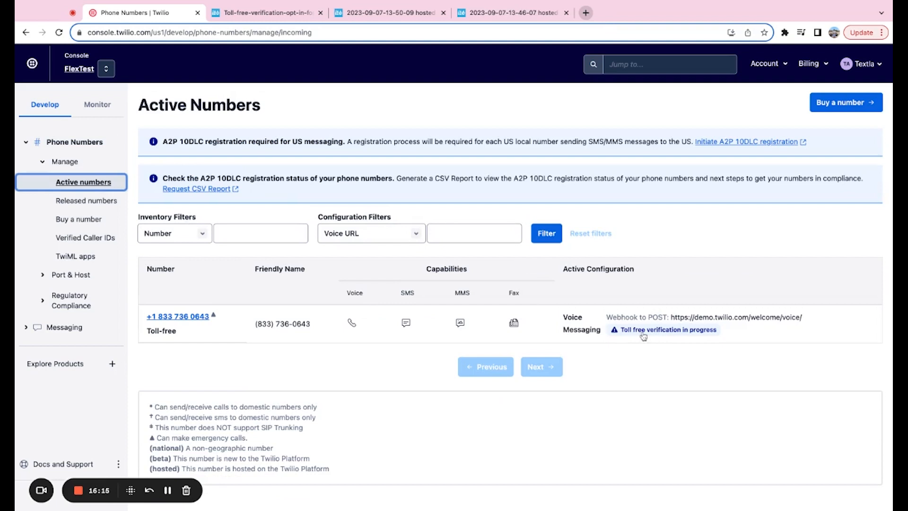
pyautogui.moveTo(647, 336)
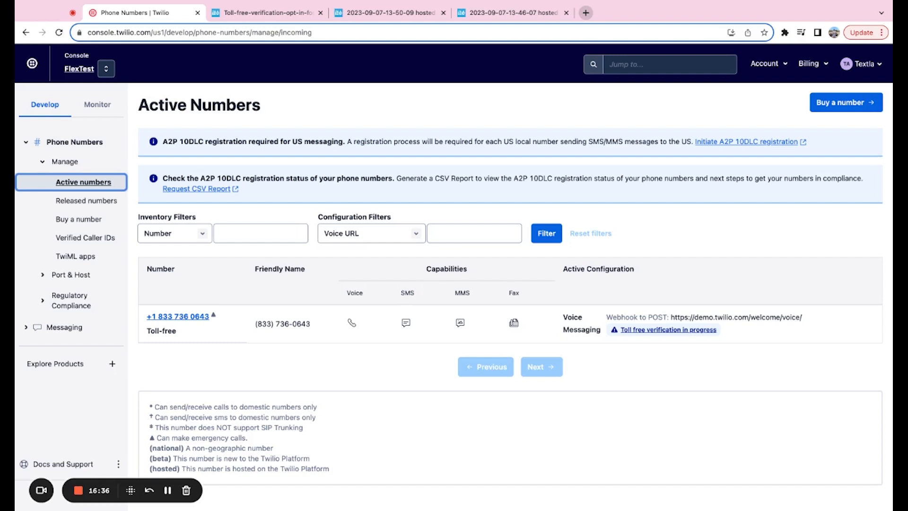
pyautogui.moveTo(604, 342)
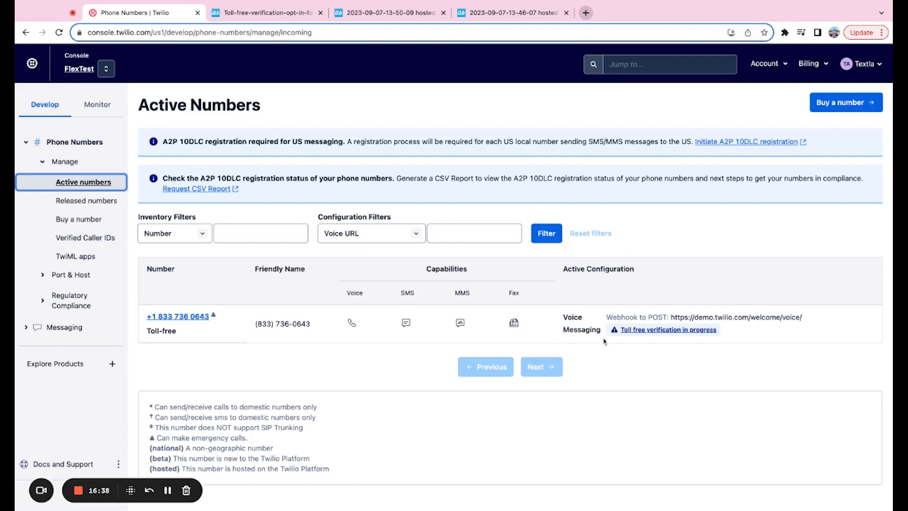
pyautogui.moveTo(623, 335)
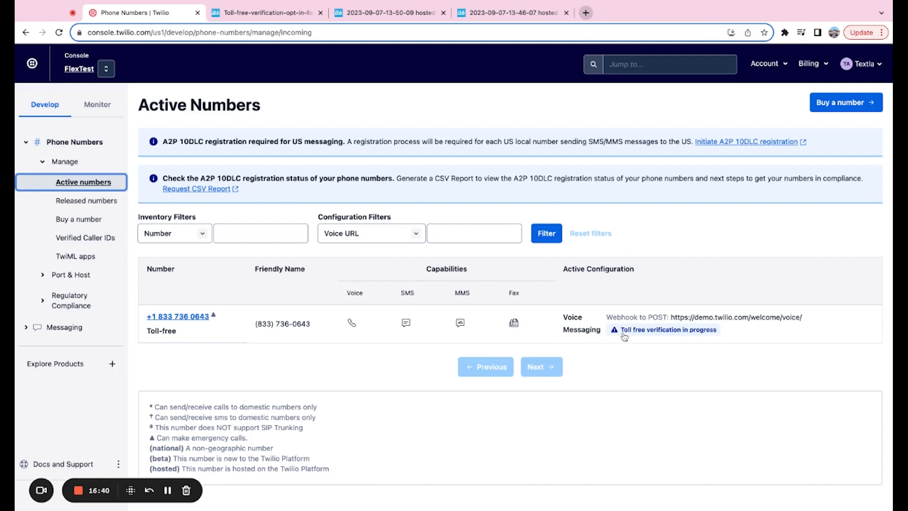
pyautogui.moveTo(642, 311)
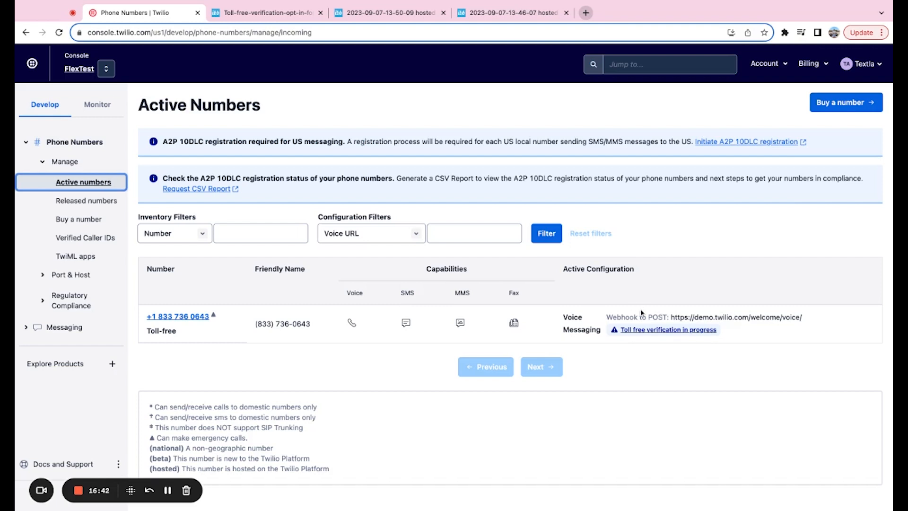
pyautogui.moveTo(655, 334)
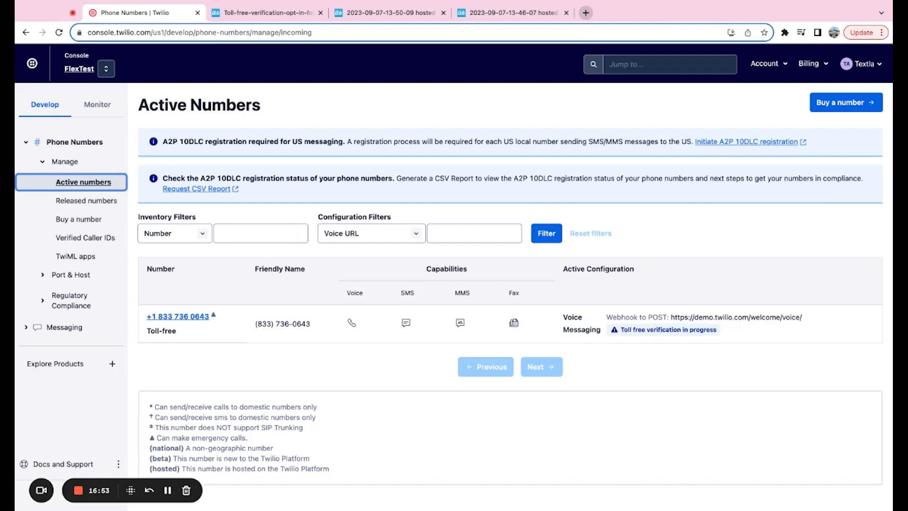
# Step: Open the number's 'Toll free verification in progress' status details from Active Numbers
pyautogui.click(663, 330)
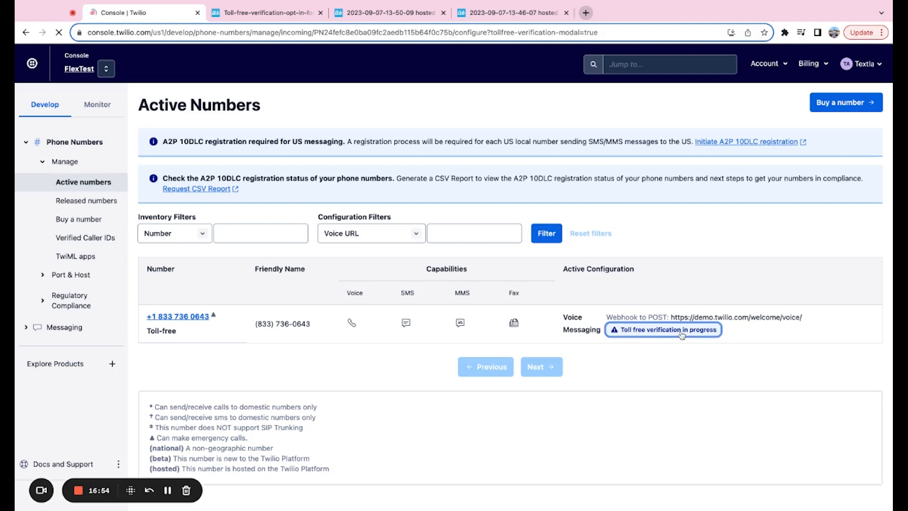
pyautogui.click(664, 330)
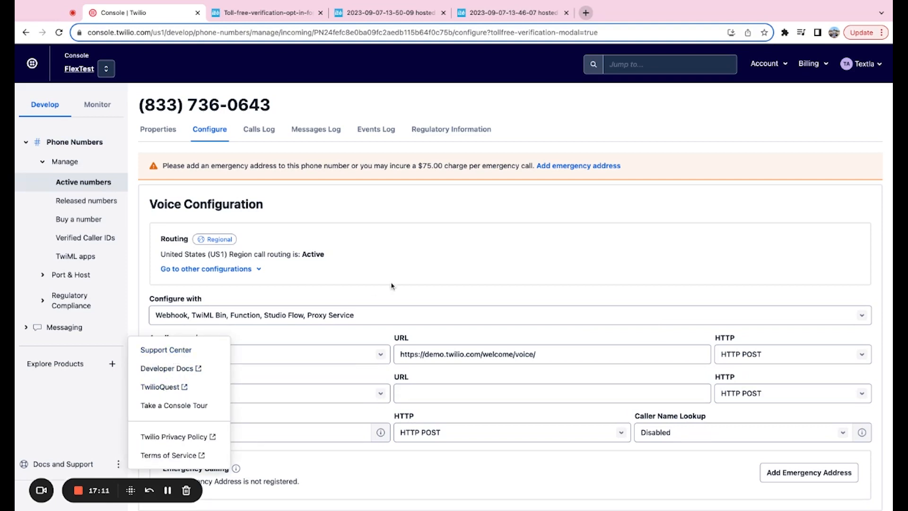
pyautogui.click(60, 463)
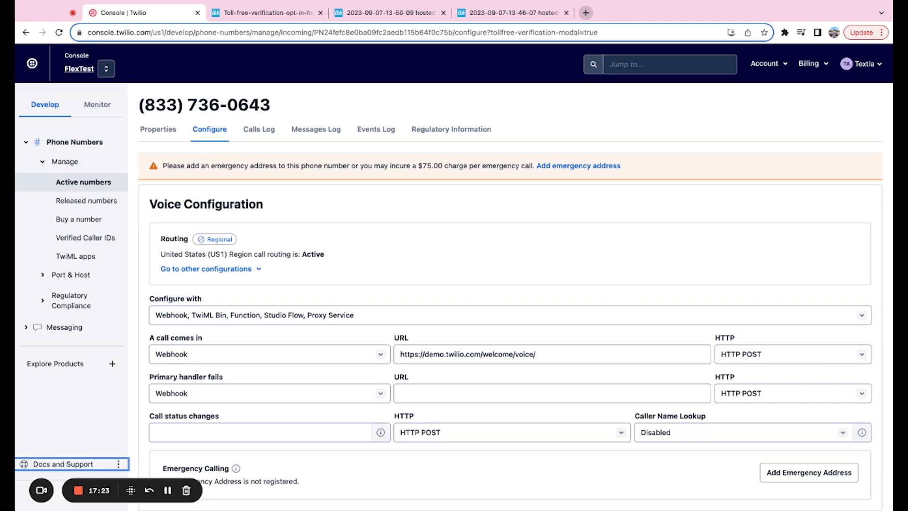
pyautogui.moveTo(361, 276)
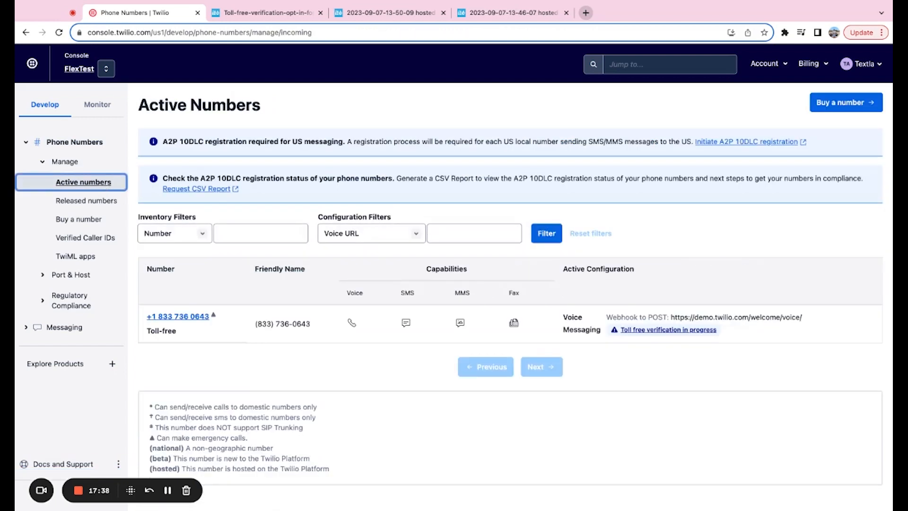
pyautogui.moveTo(683, 347)
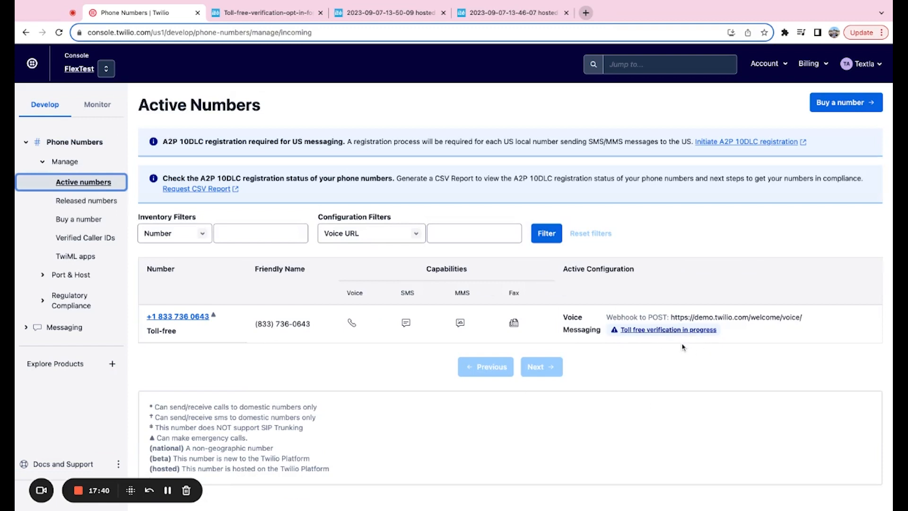